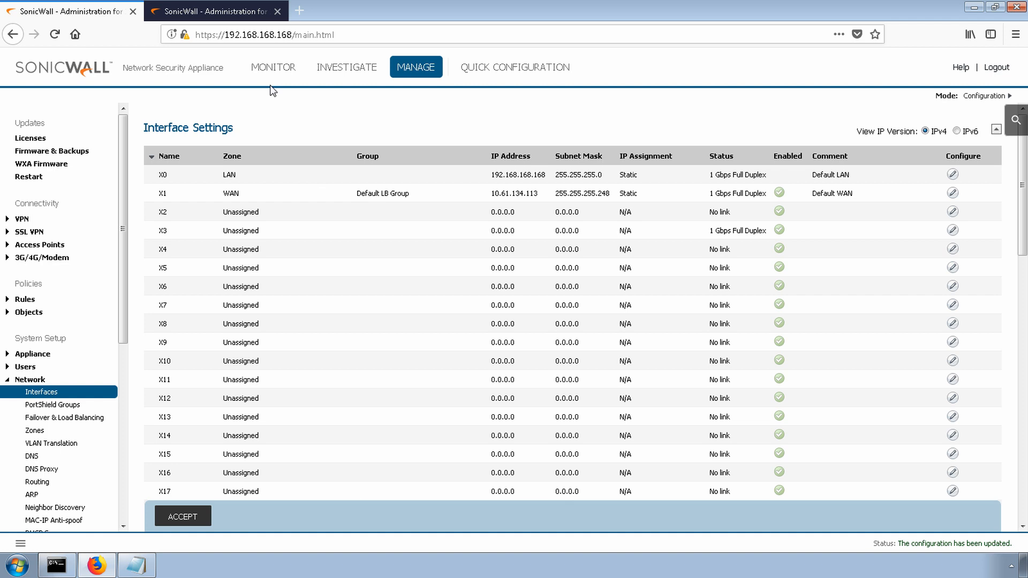
pyautogui.moveTo(68, 11)
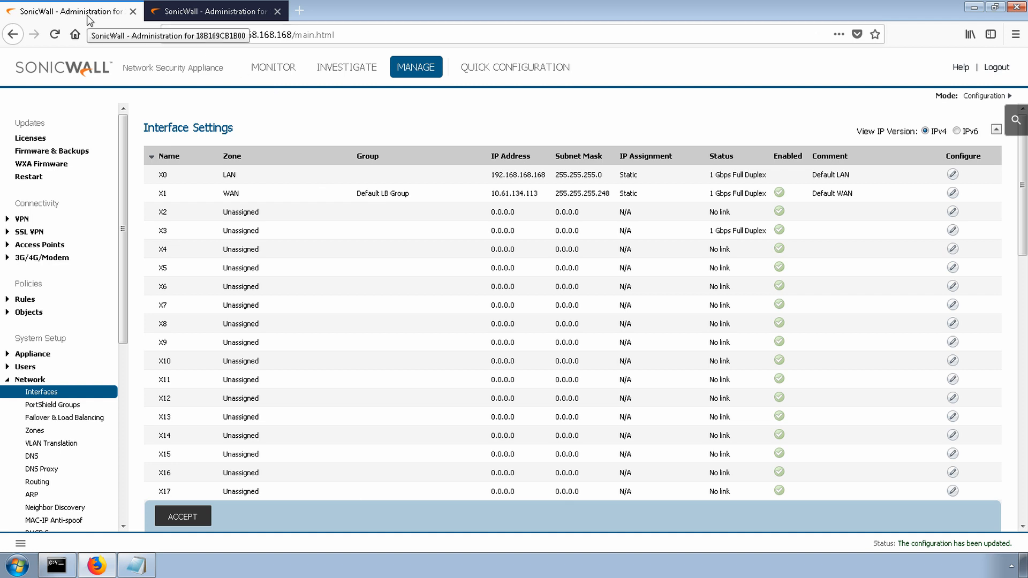
# Note the site B WAN address 10.61.134.105 for later use.
pyautogui.click(217, 10)
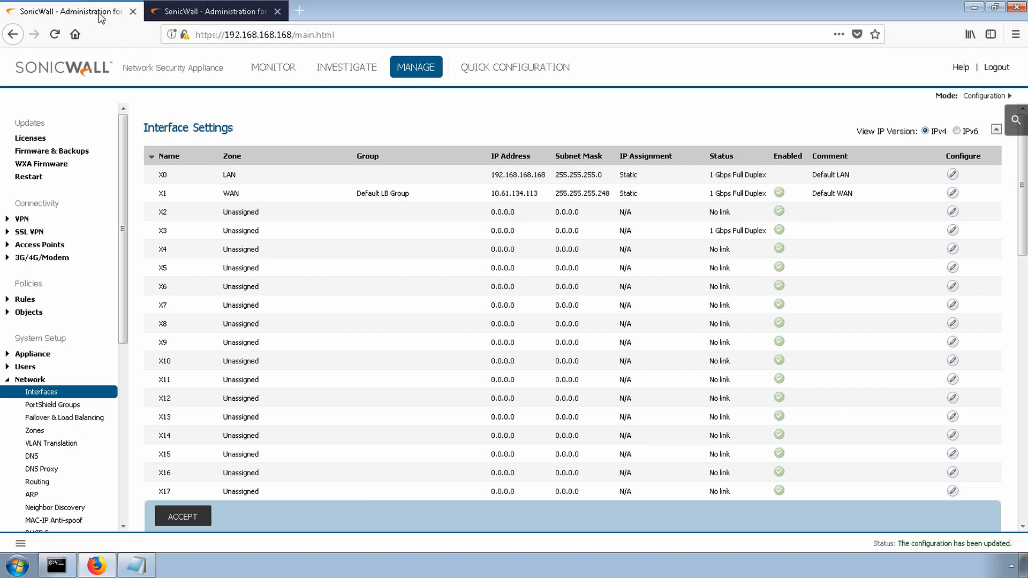
pyautogui.moveTo(432, 143)
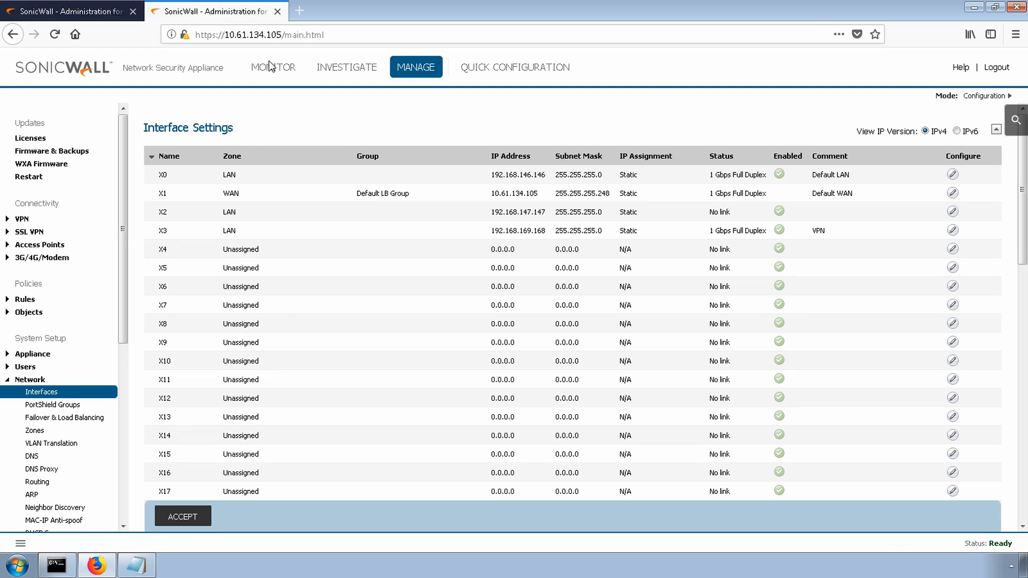
pyautogui.moveTo(487, 207)
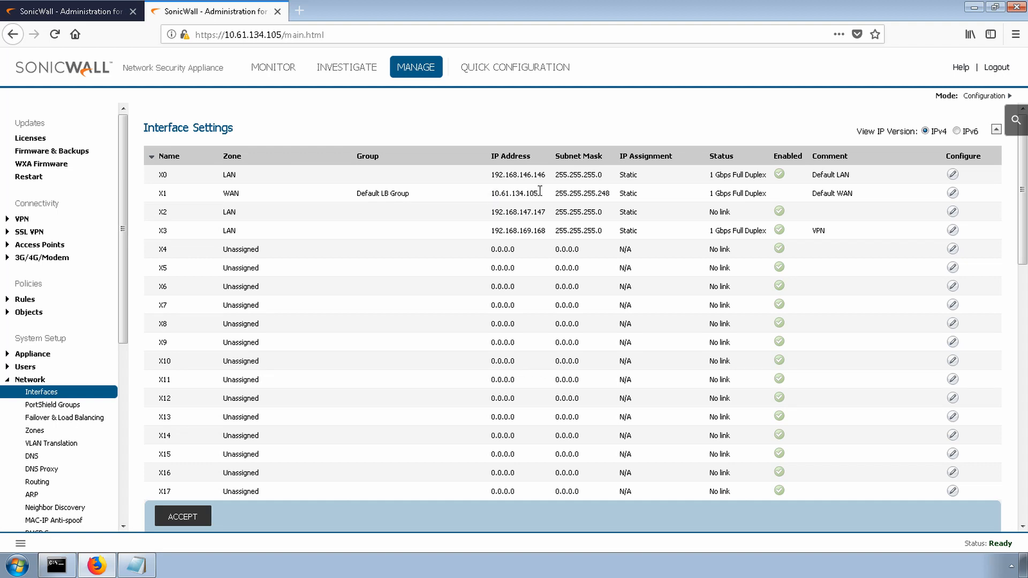
pyautogui.doubleClick(518, 192)
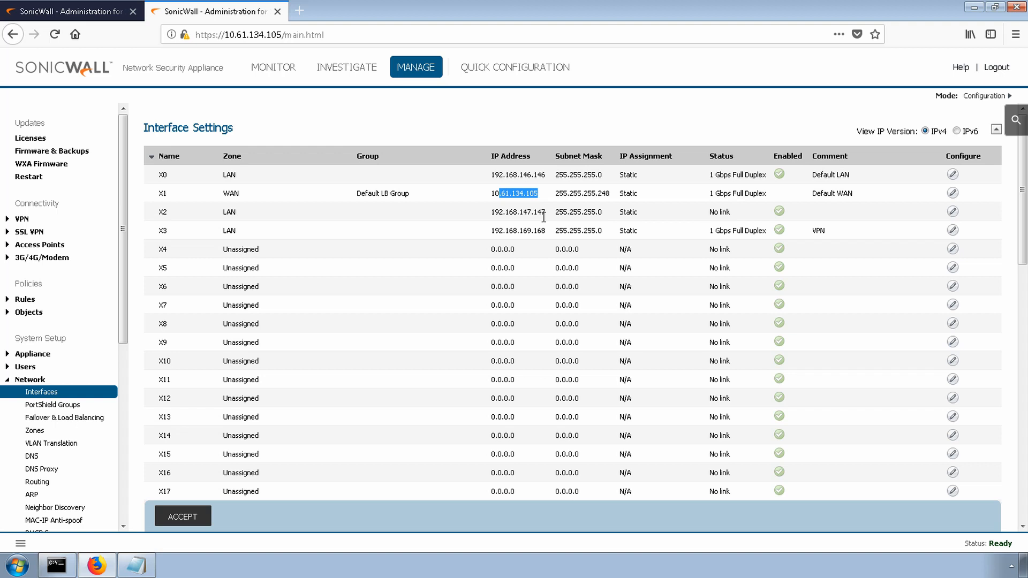
pyautogui.moveTo(549, 237)
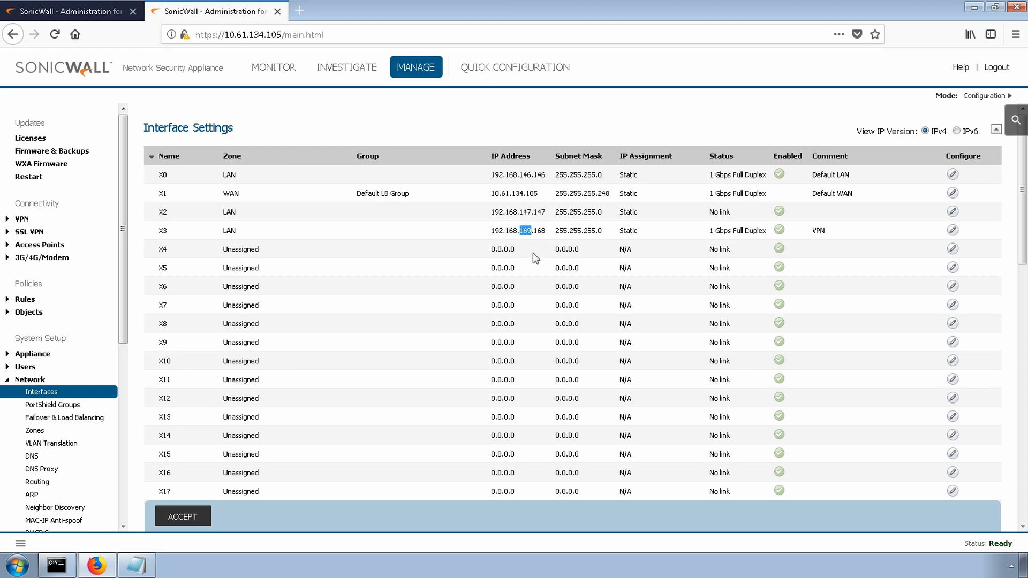
pyautogui.moveTo(549, 237)
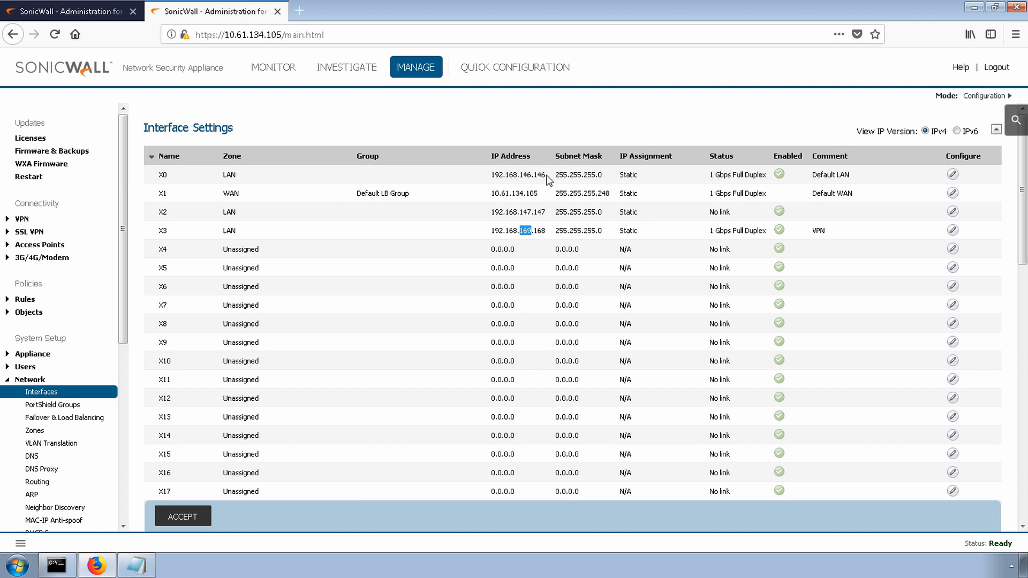
pyautogui.moveTo(558, 201)
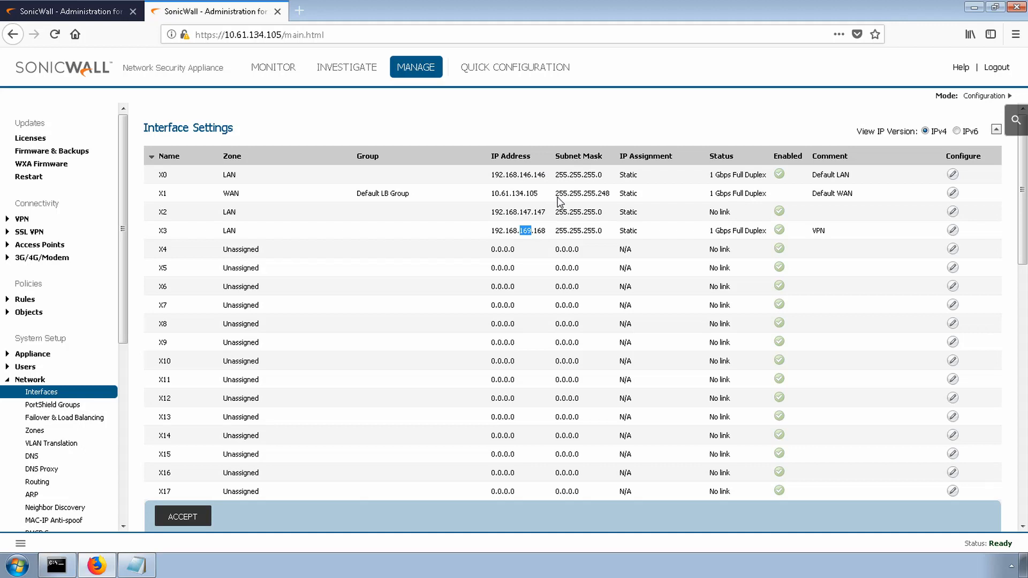
pyautogui.moveTo(550, 231)
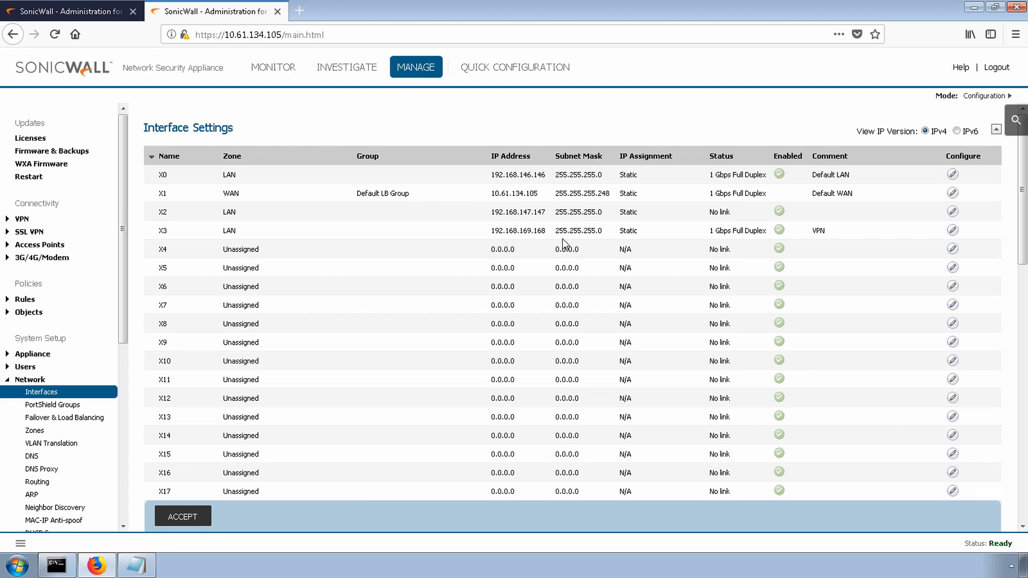
pyautogui.moveTo(544, 421)
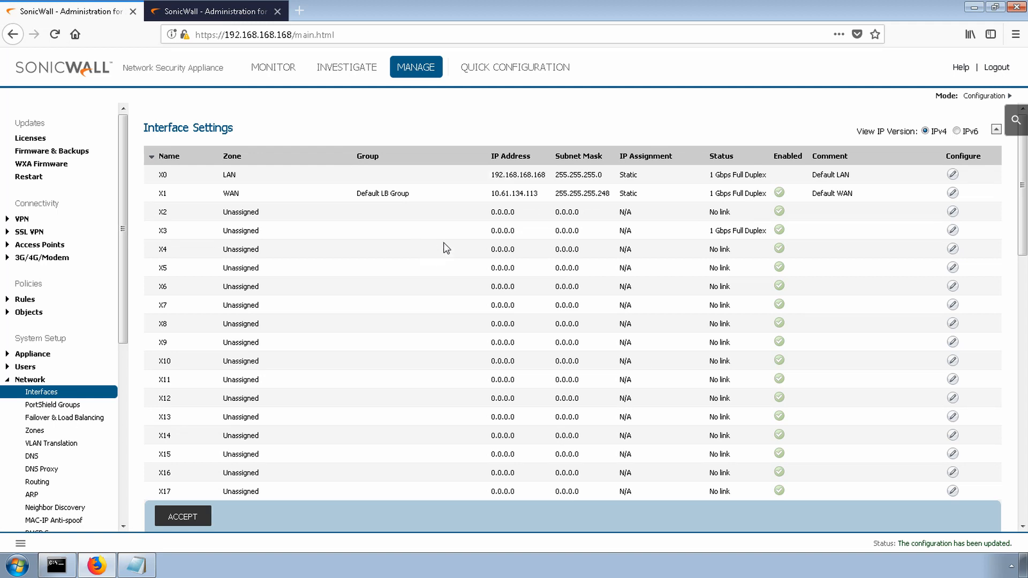
pyautogui.moveTo(445, 260)
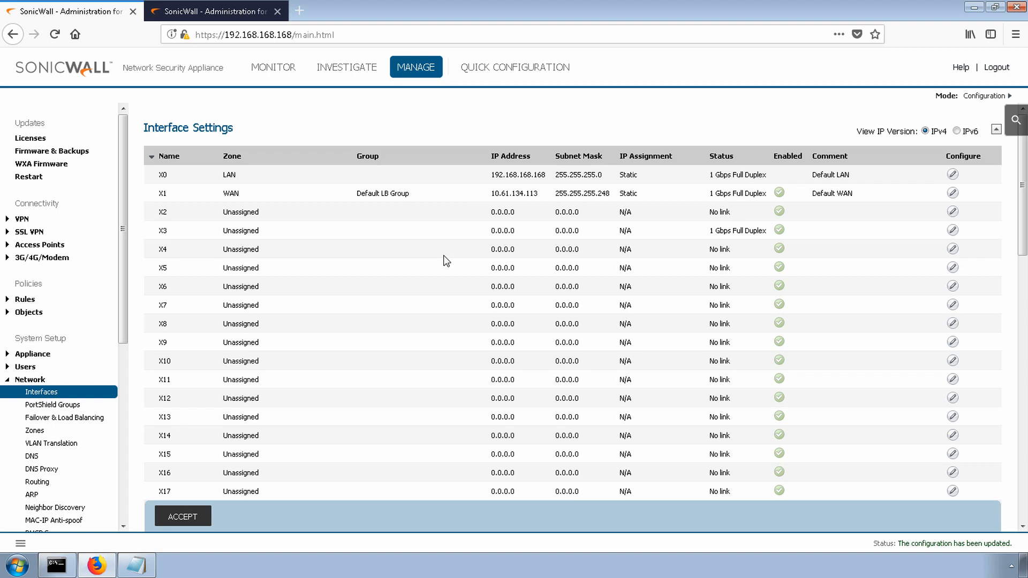
pyautogui.moveTo(437, 255)
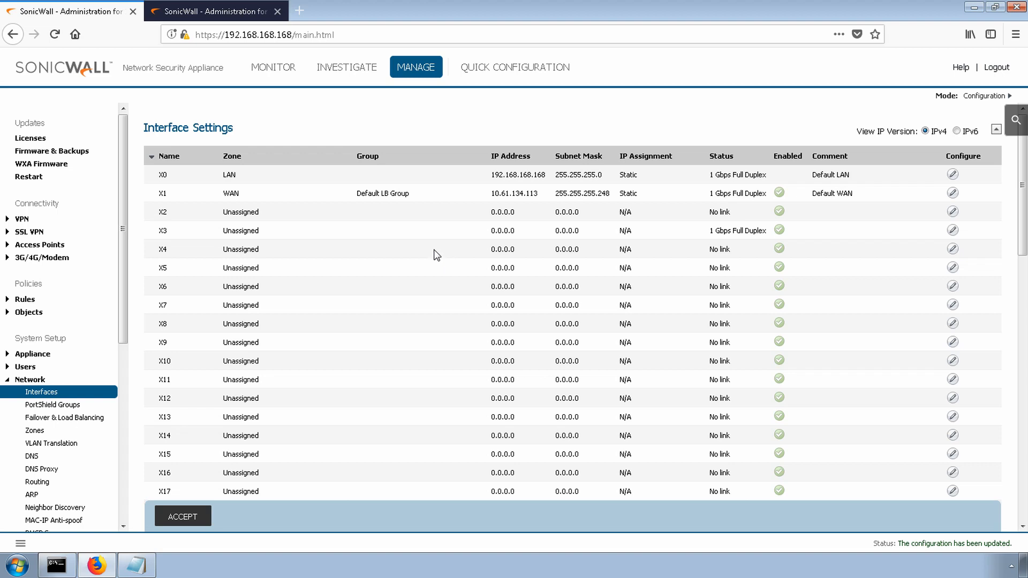
pyautogui.moveTo(347, 106)
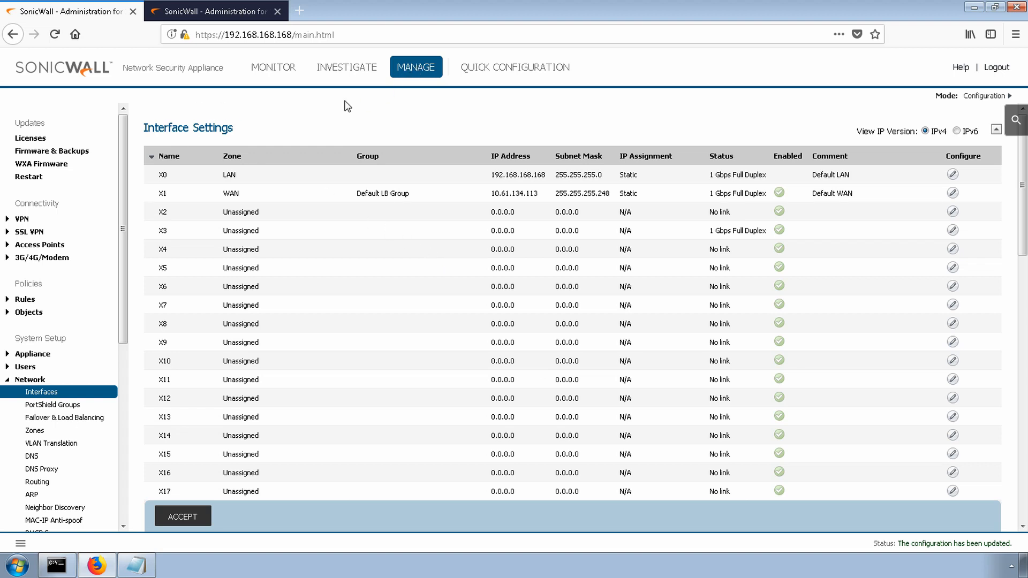
# Export the current configuration from Firmware & Backups and save the .exp file.
pyautogui.click(51, 151)
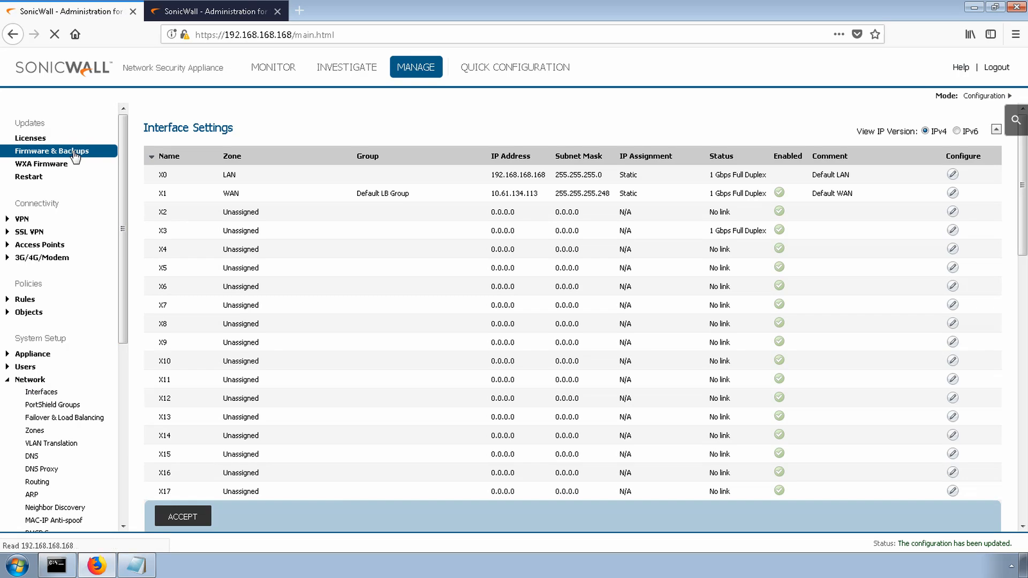
pyautogui.click(48, 151)
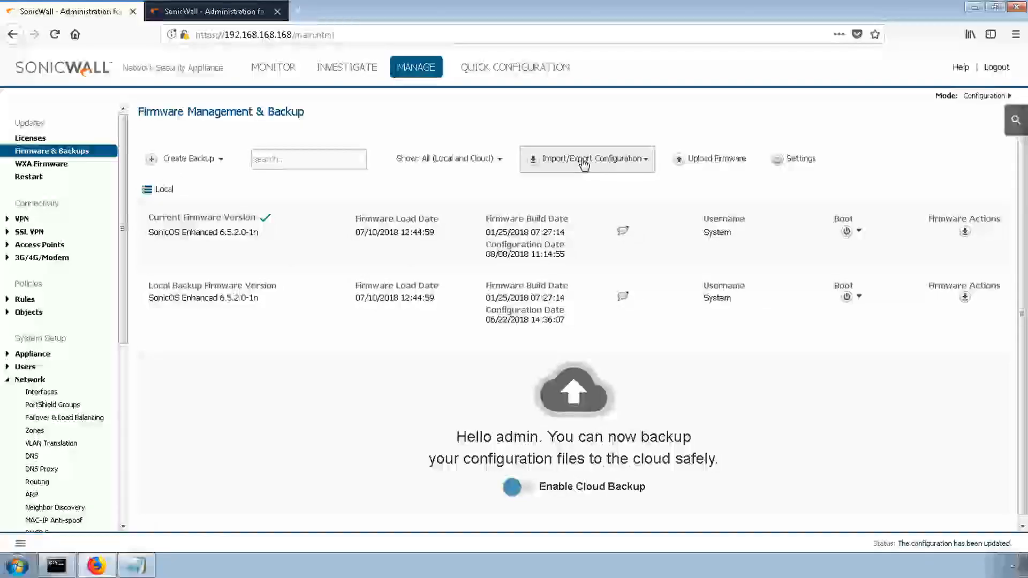
pyautogui.click(586, 159)
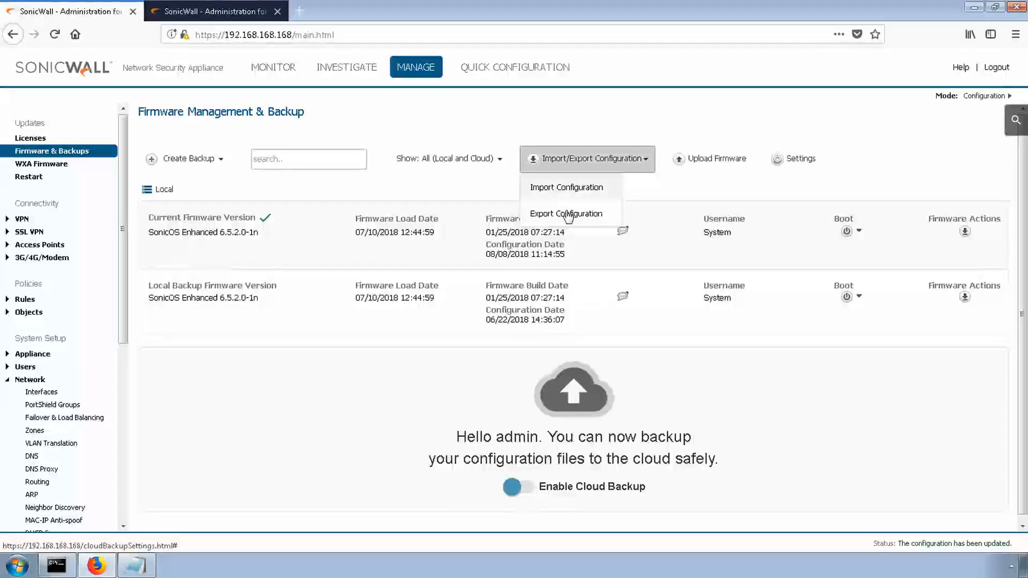
pyautogui.click(566, 214)
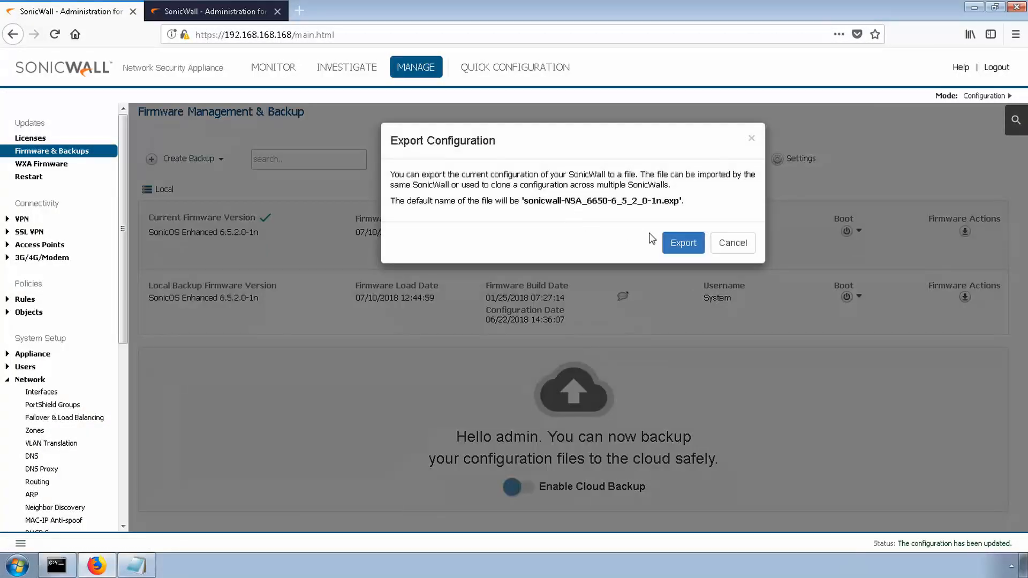
pyautogui.click(682, 243)
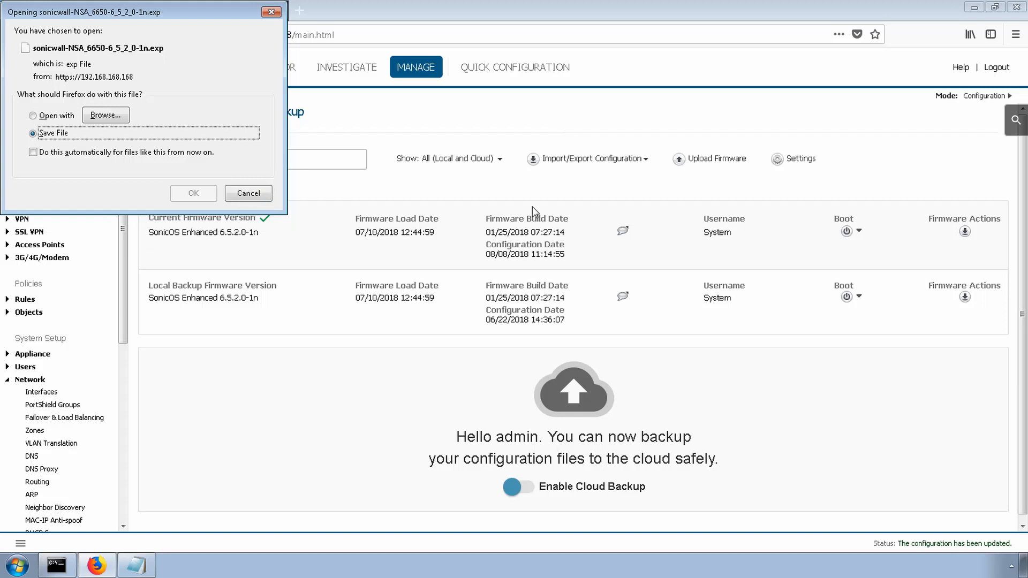
pyautogui.click(193, 193)
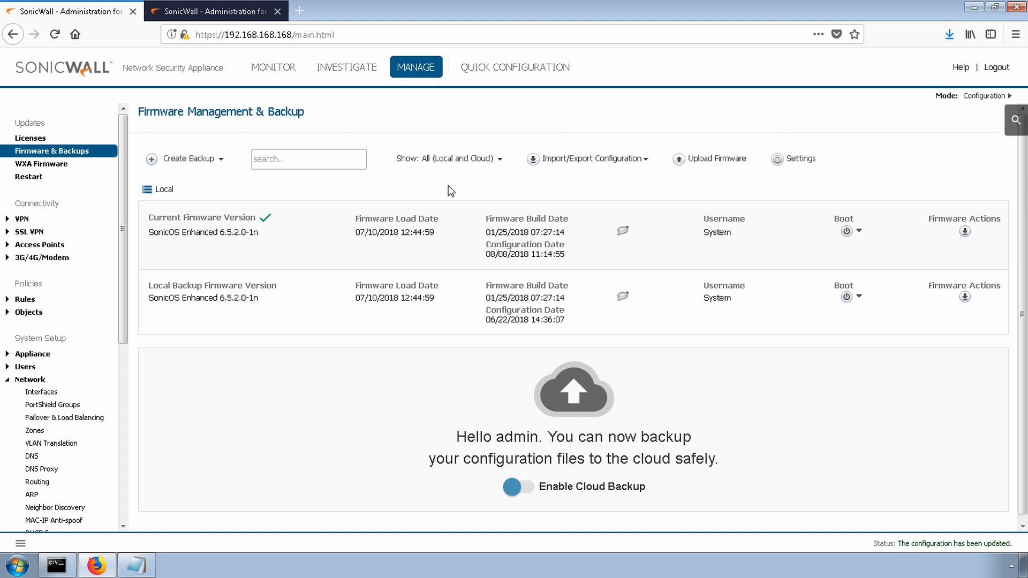
pyautogui.moveTo(427, 185)
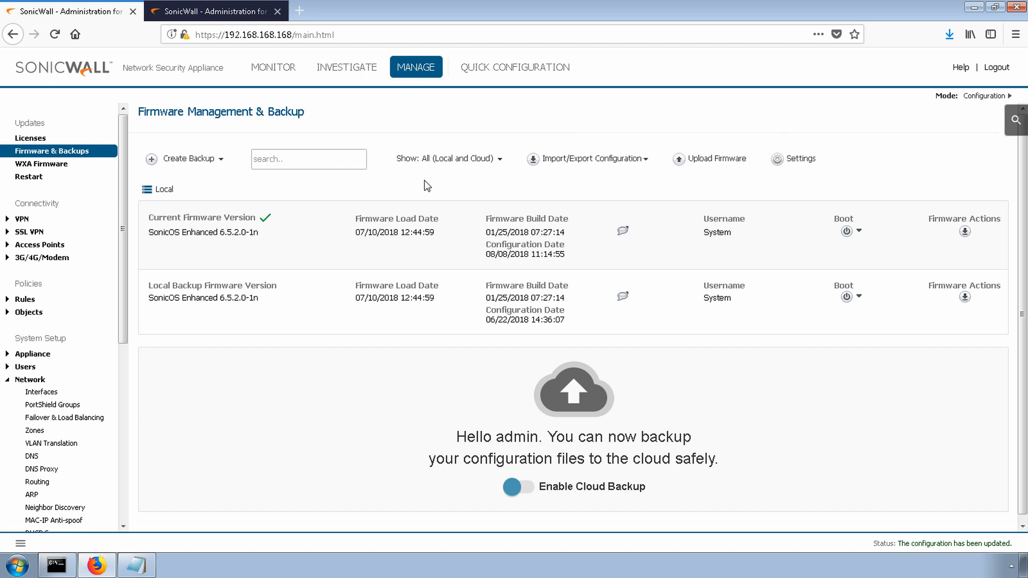
# Enable VPN globally under VPN Base Settings and accept the change.
pyautogui.click(22, 219)
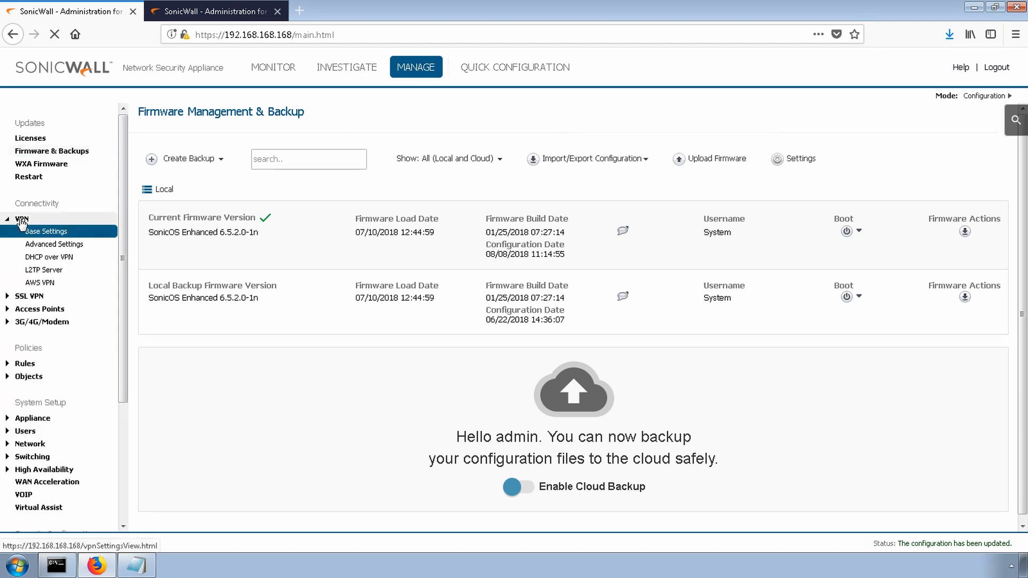
pyautogui.click(46, 231)
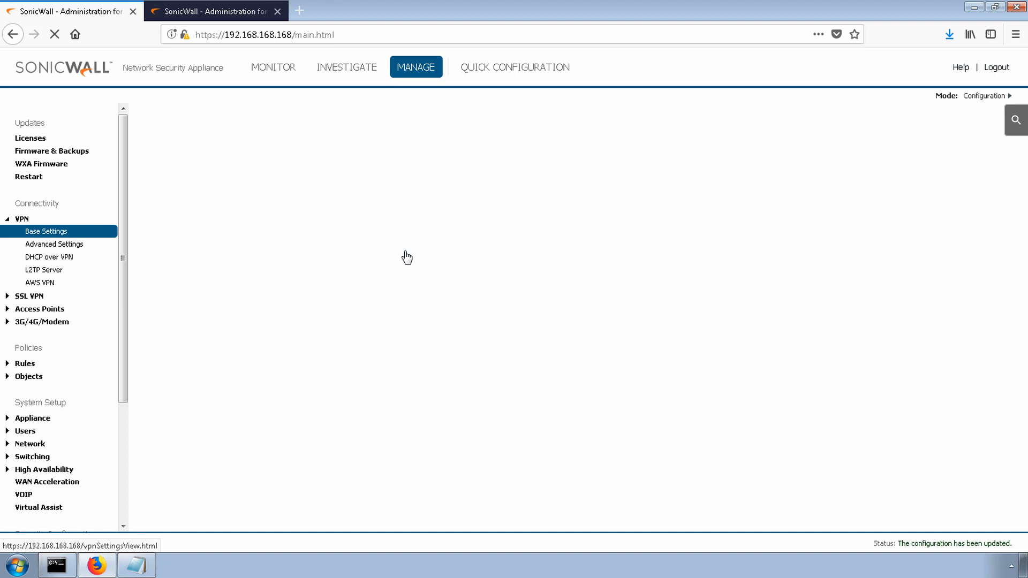
pyautogui.click(46, 231)
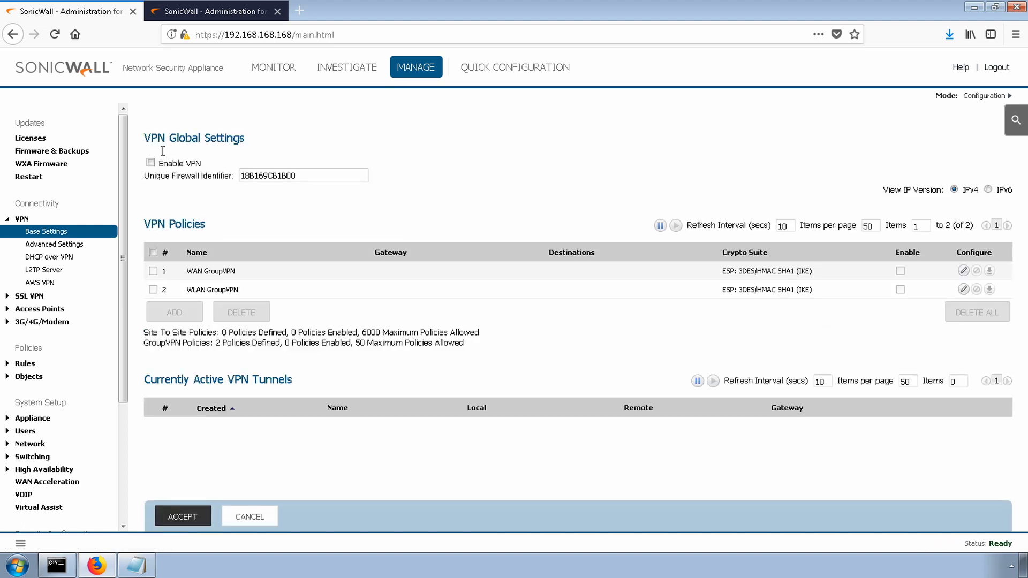
pyautogui.click(151, 163)
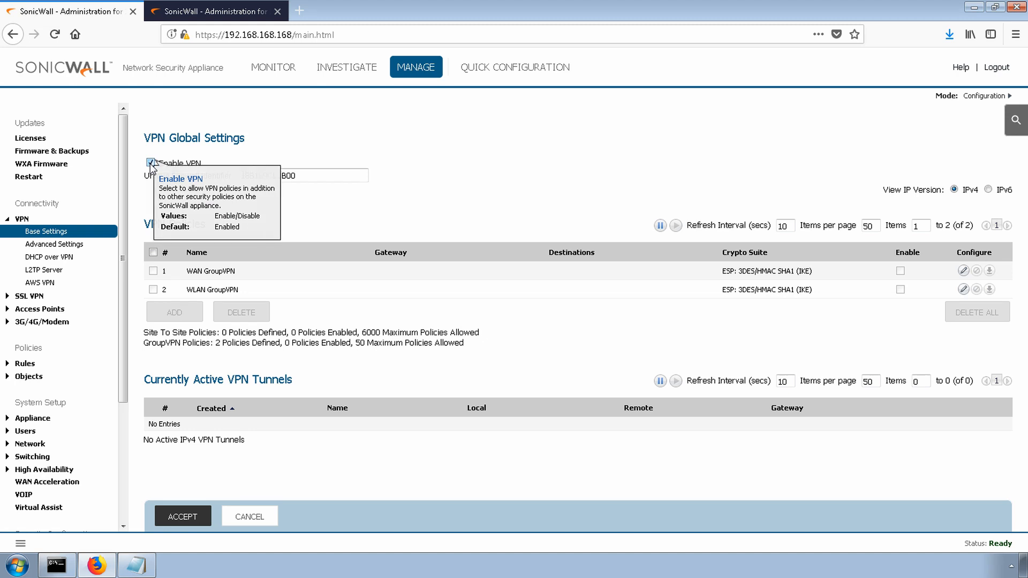
pyautogui.click(182, 516)
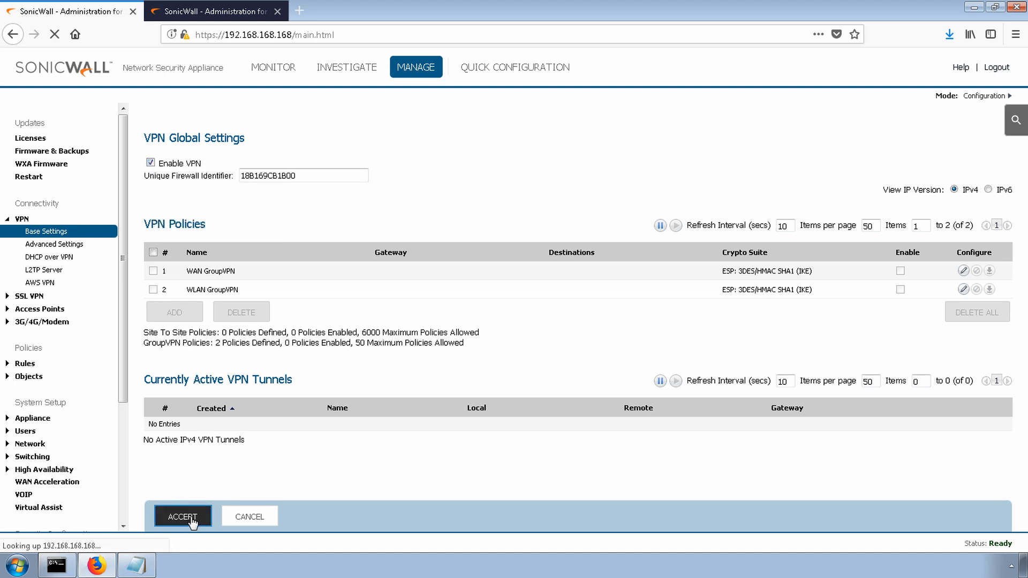
pyautogui.click(183, 516)
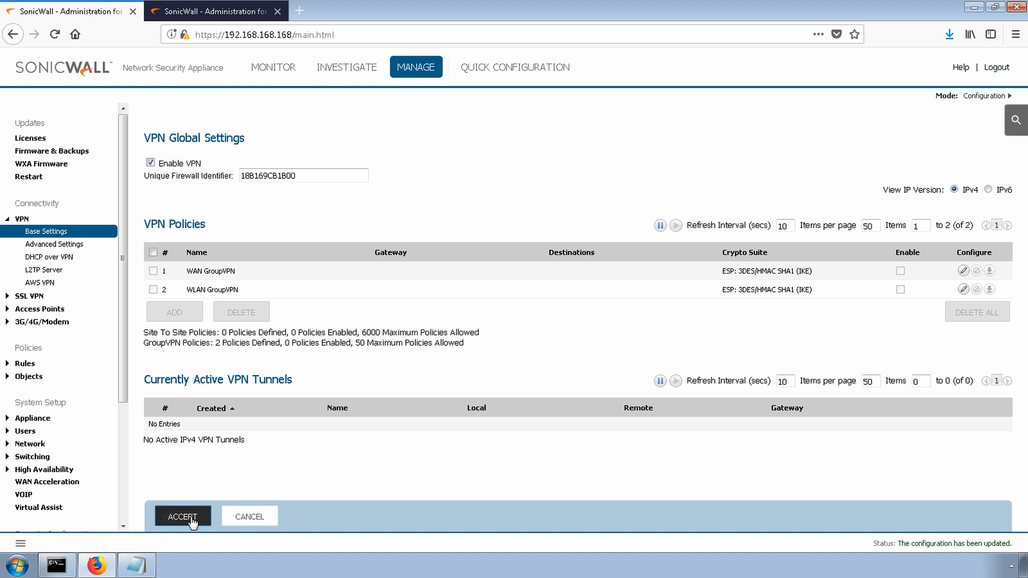
pyautogui.click(182, 517)
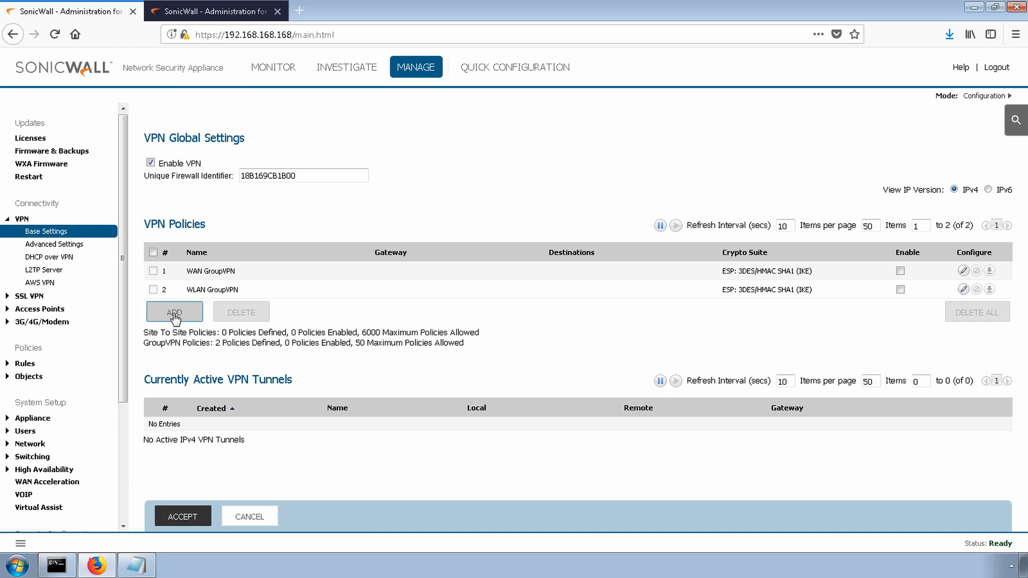
# Add a site-to-site policy named VPN to Branch with primary gateway 10.61.134.105.
pyautogui.click(174, 311)
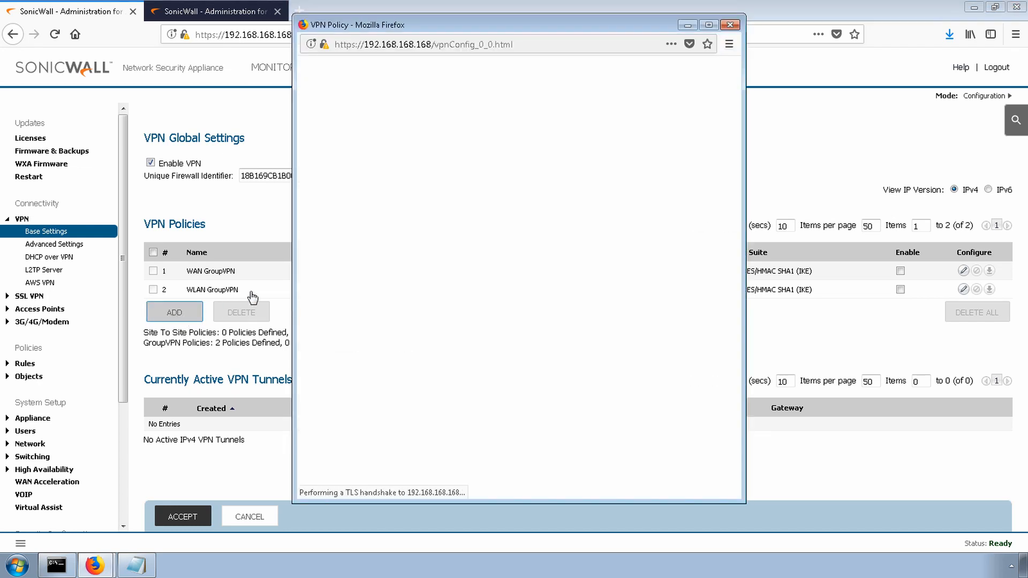
pyautogui.click(173, 312)
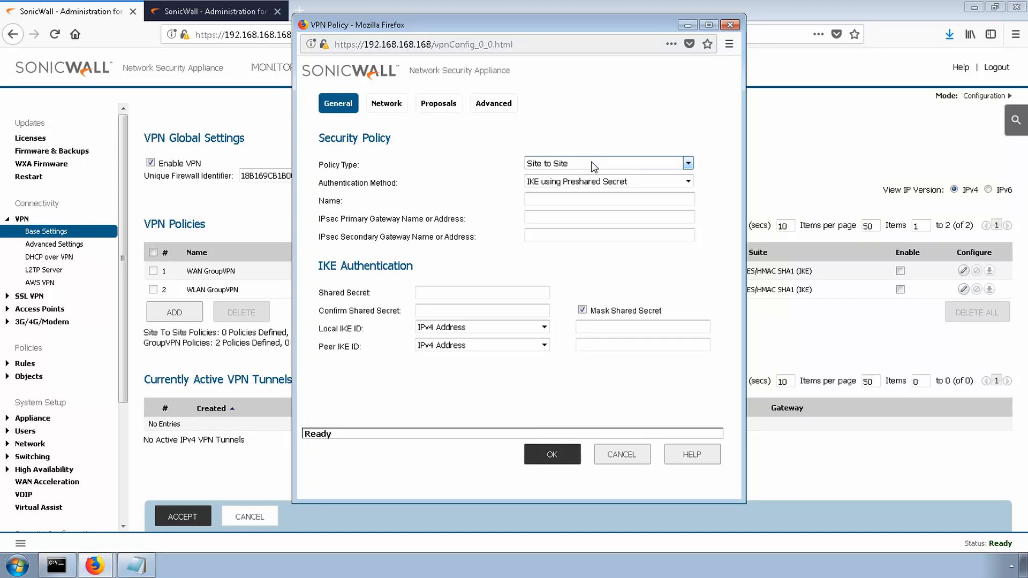
pyautogui.click(609, 199)
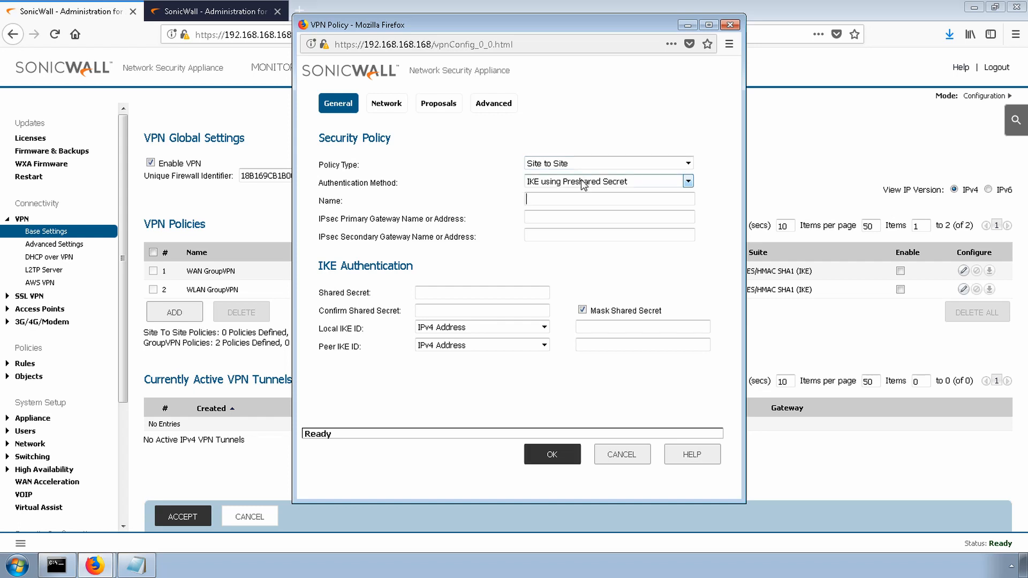
pyautogui.click(608, 199)
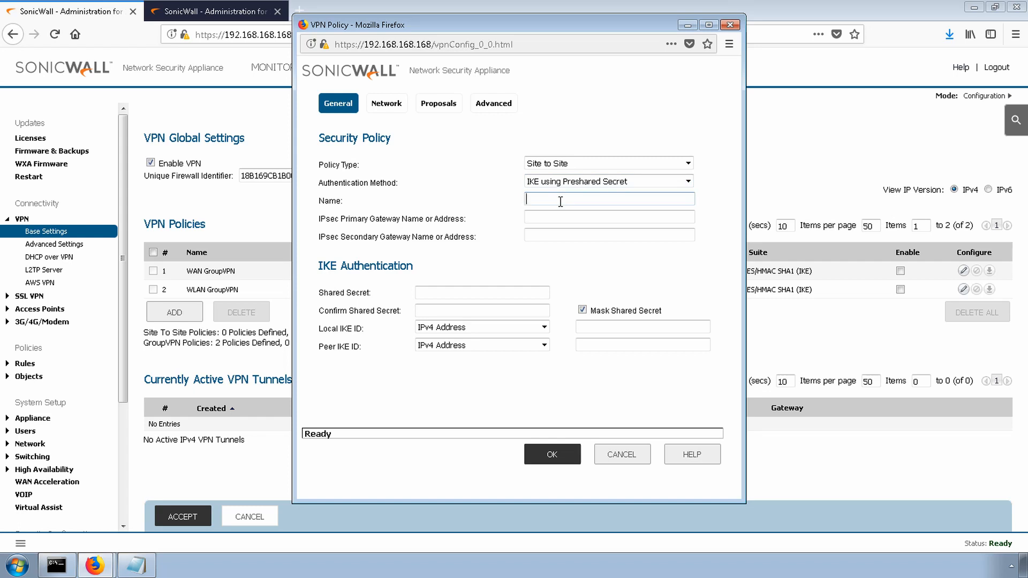
pyautogui.write('VPN to Branch')
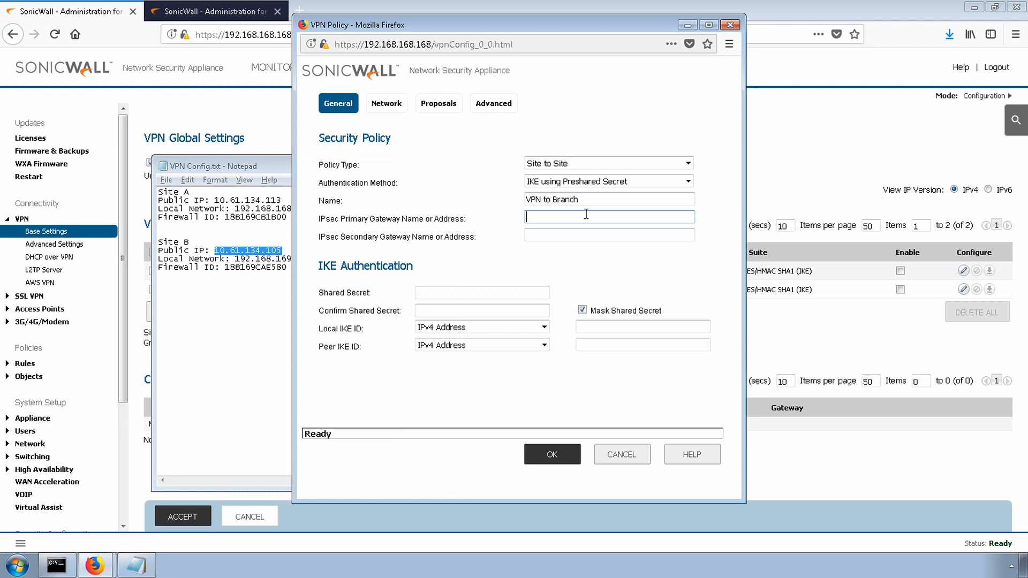
pyautogui.write('10.61.134.105')
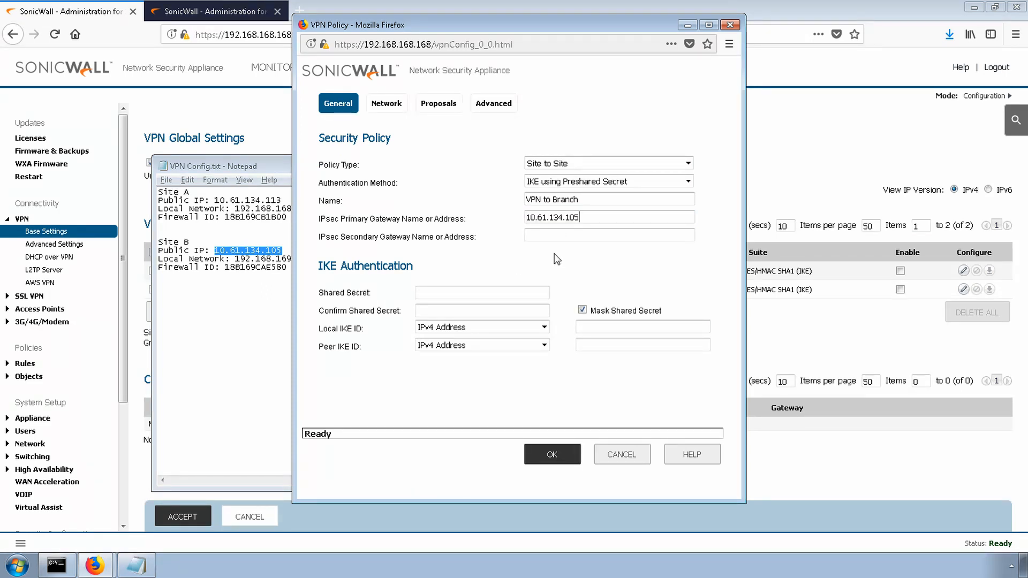
# Unmask and enter the shared secret, and set local and peer IKE IDs to Firewall Identifier.
pyautogui.click(582, 310)
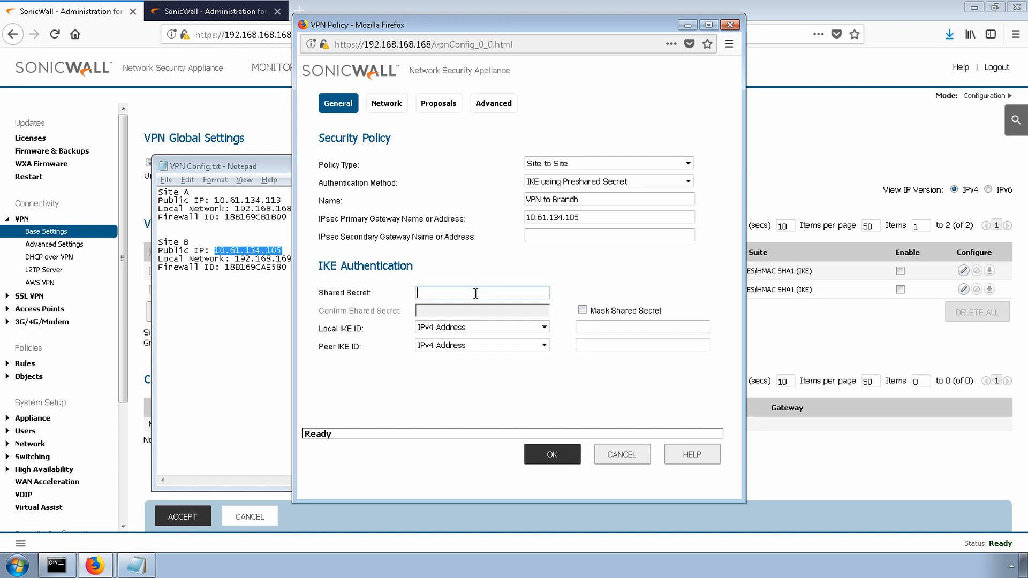
pyautogui.write('password')
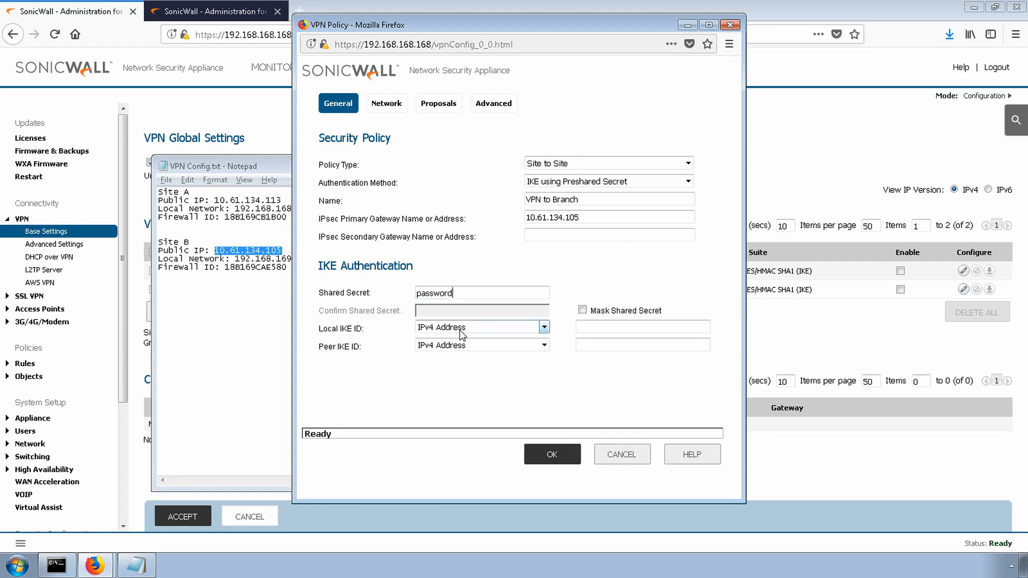
pyautogui.click(480, 328)
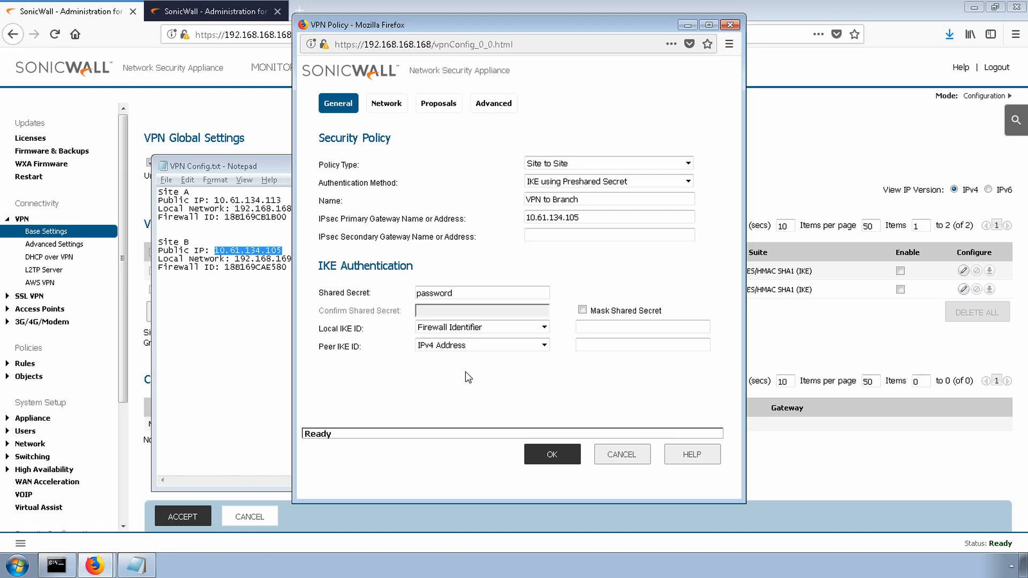
pyautogui.click(482, 345)
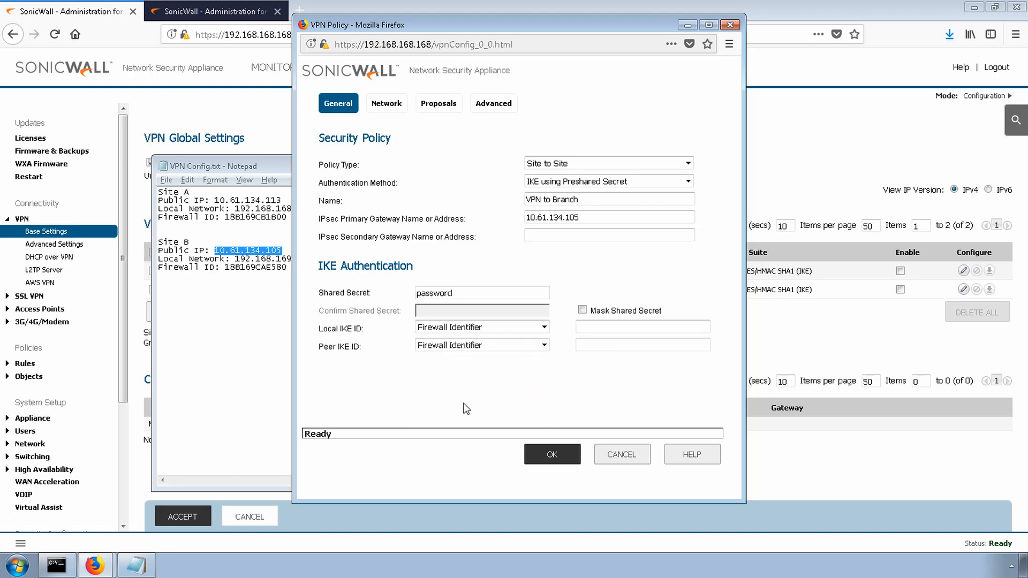
# Copy the firewall identifiers 18B169CB1B00 and 18B169CAE580 from Notepad into the policy.
pyautogui.click(620, 454)
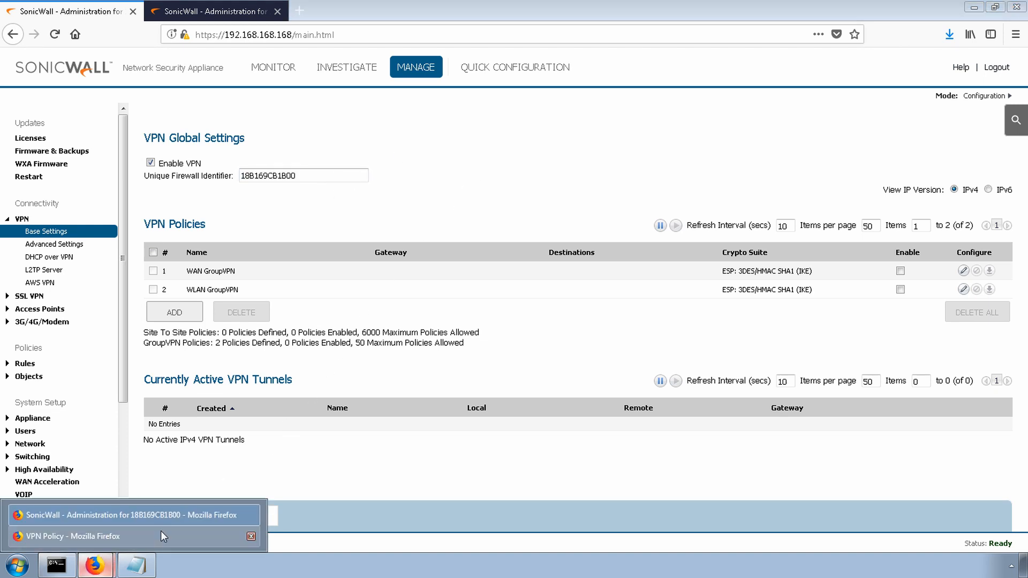
pyautogui.click(72, 536)
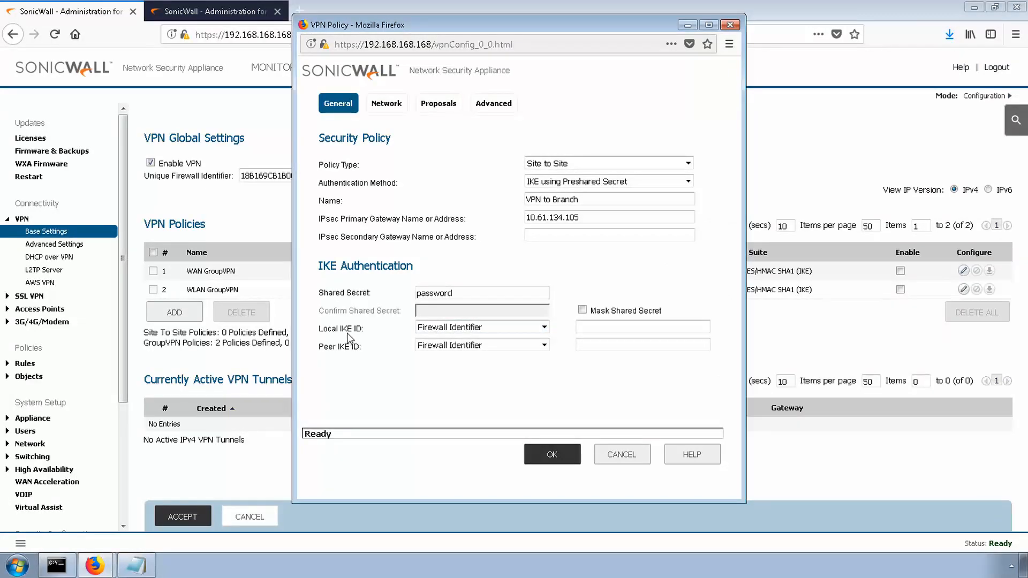
pyautogui.moveTo(127, 556)
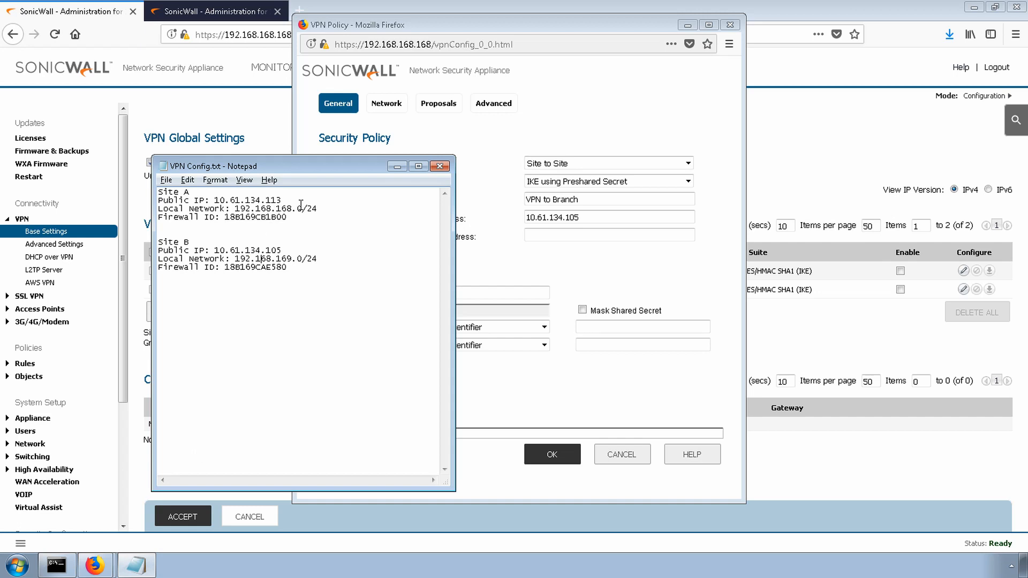
pyautogui.doubleClick(256, 218)
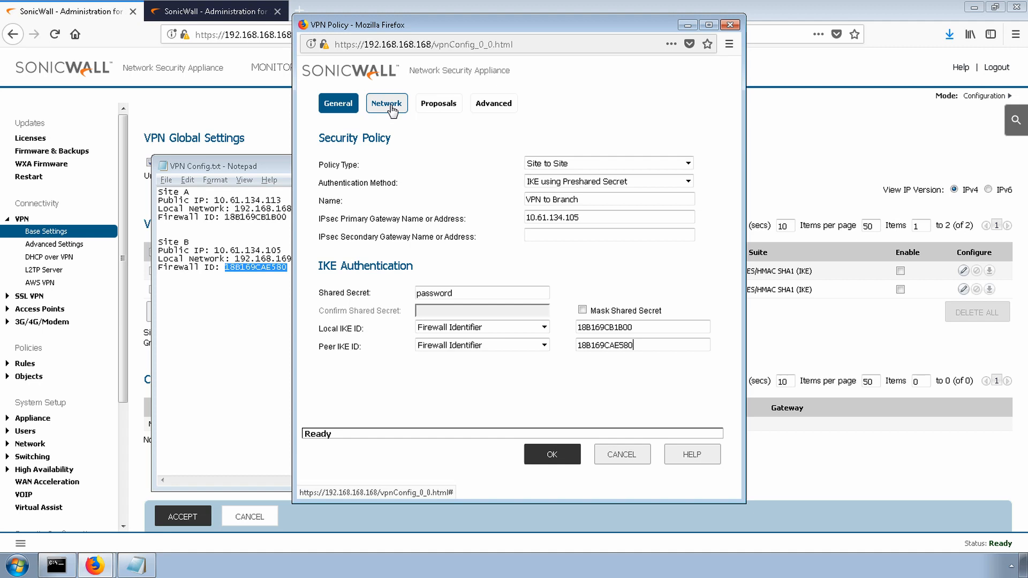
# On the Network settings choose X0 Subnet as the local network and show remote choices.
pyautogui.click(386, 103)
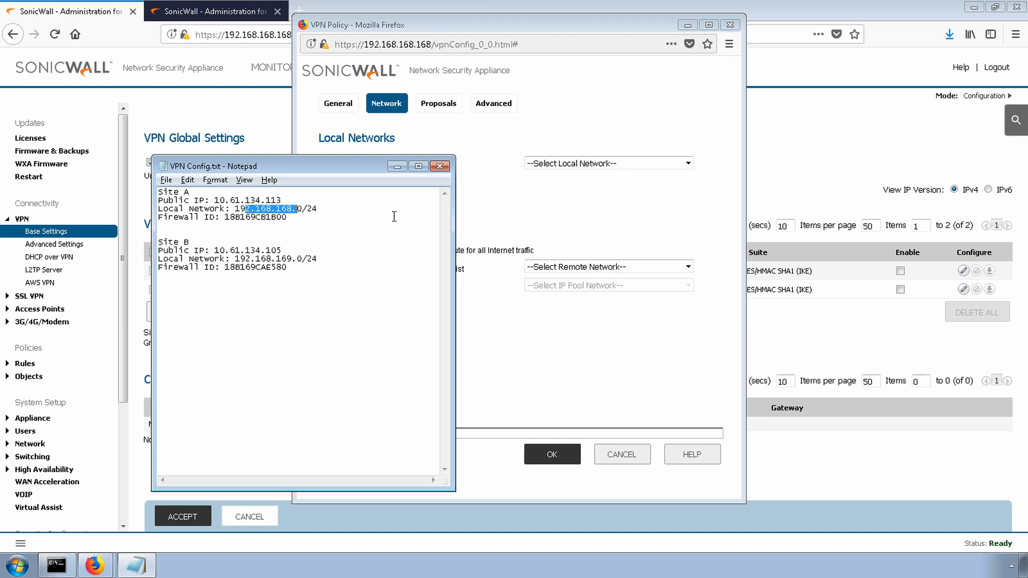
pyautogui.moveTo(390, 215)
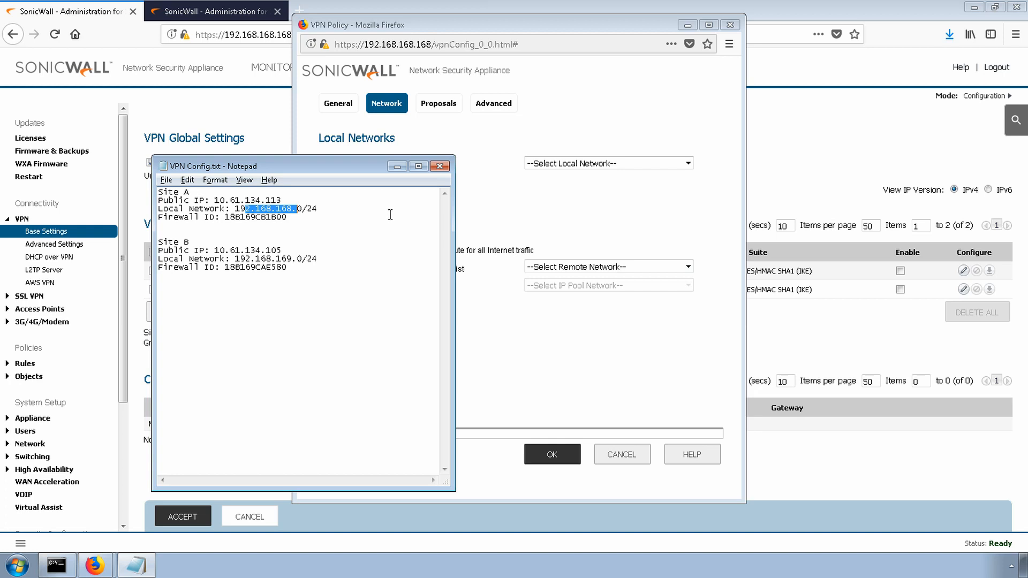
pyautogui.moveTo(567, 197)
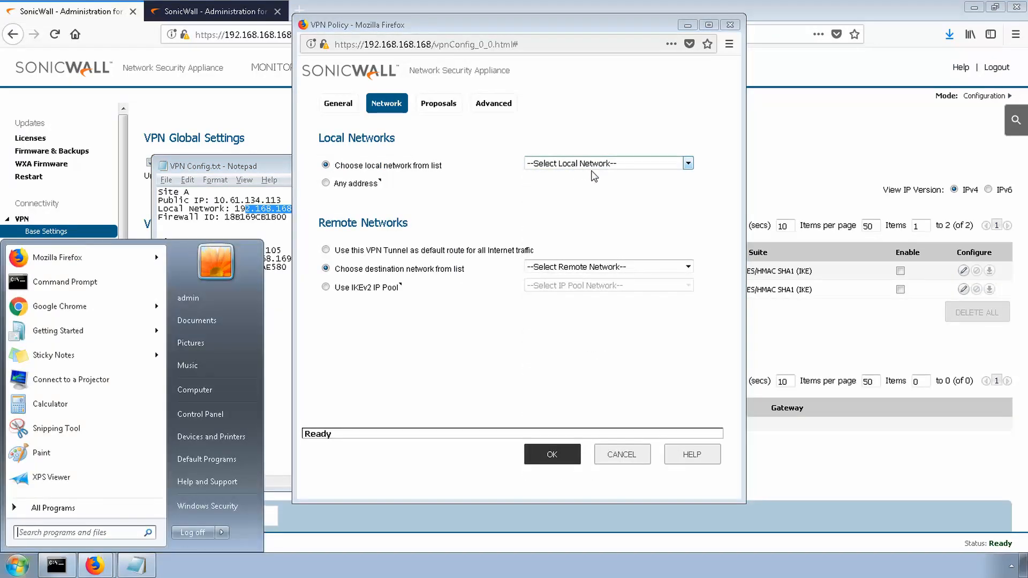
pyautogui.click(686, 162)
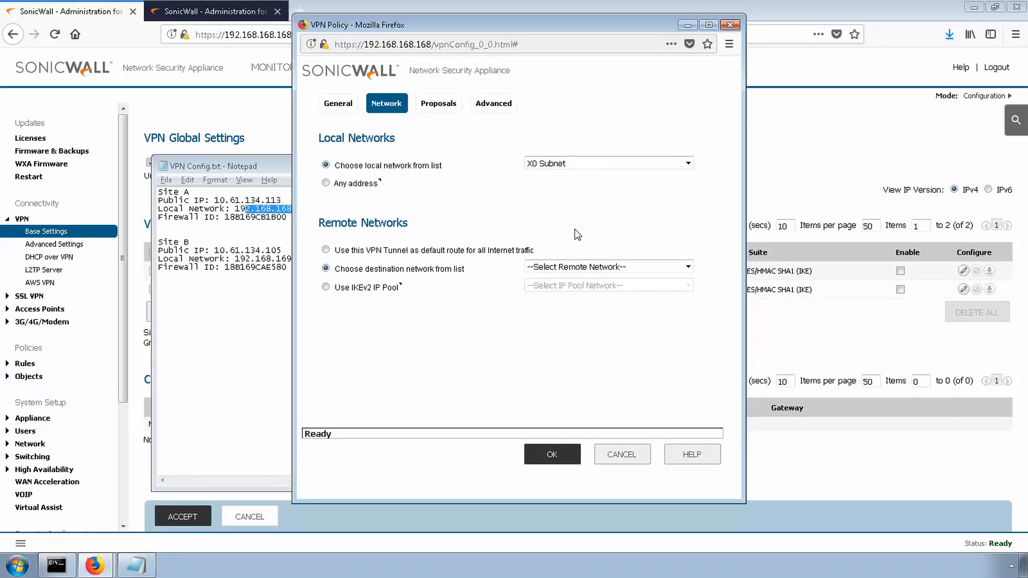
pyautogui.moveTo(377, 229)
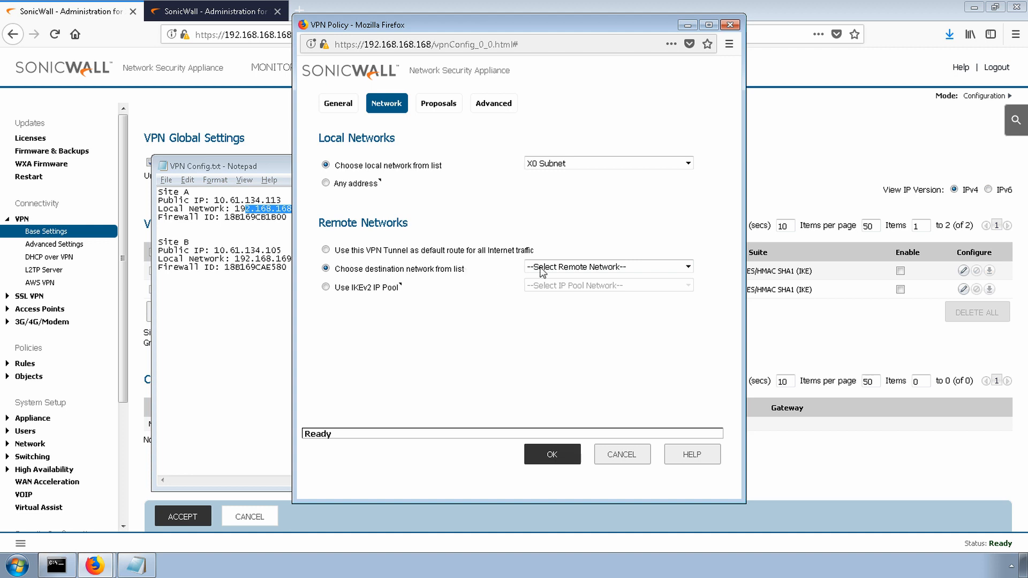
pyautogui.click(606, 267)
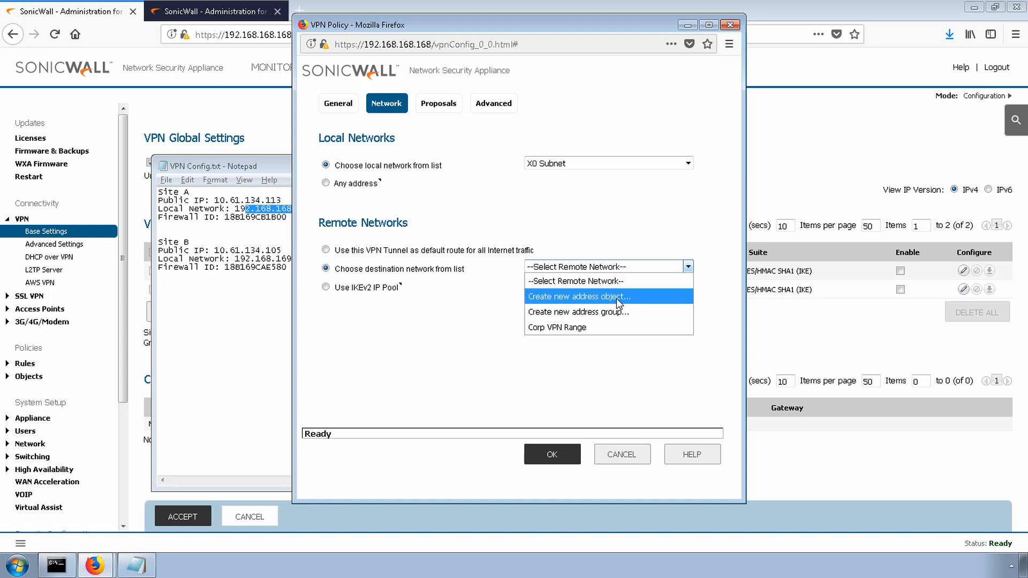
# Create VPN-zone address object Branch Remote, 192.168.169.0 / 255.255.255.0, as the remote network.
pyautogui.click(579, 297)
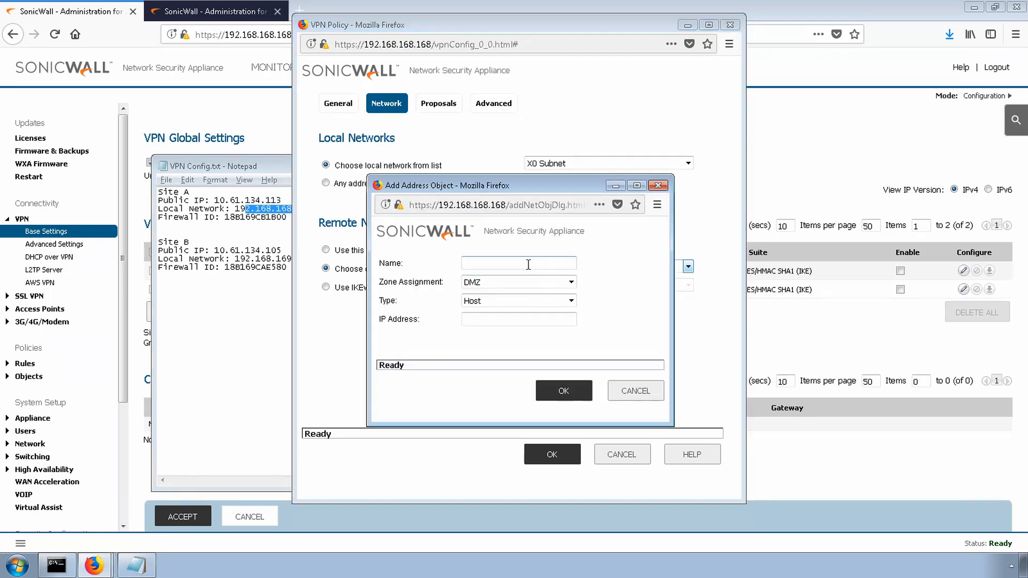
pyautogui.write('Branch Remote')
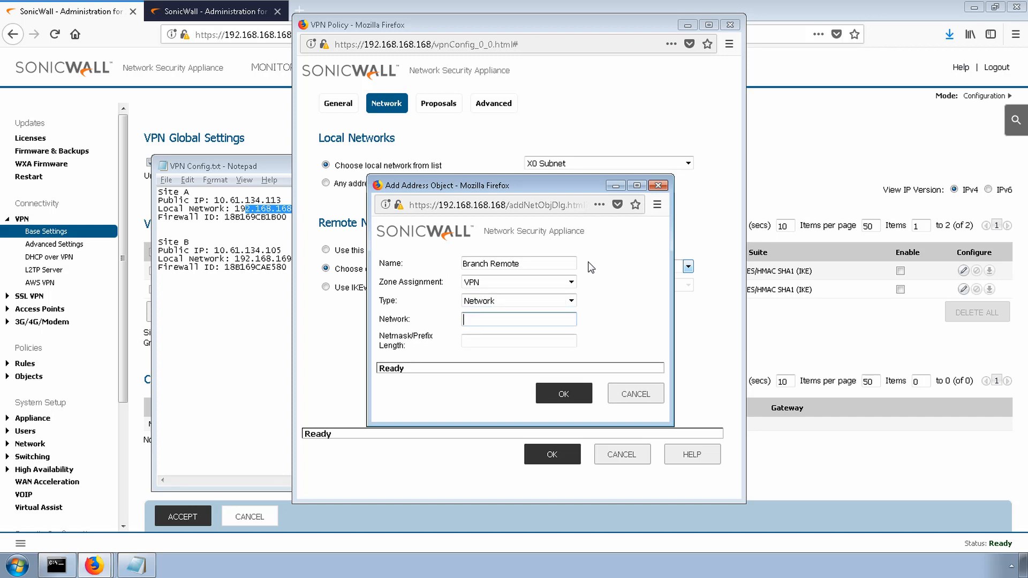
pyautogui.write('192.168.169.0')
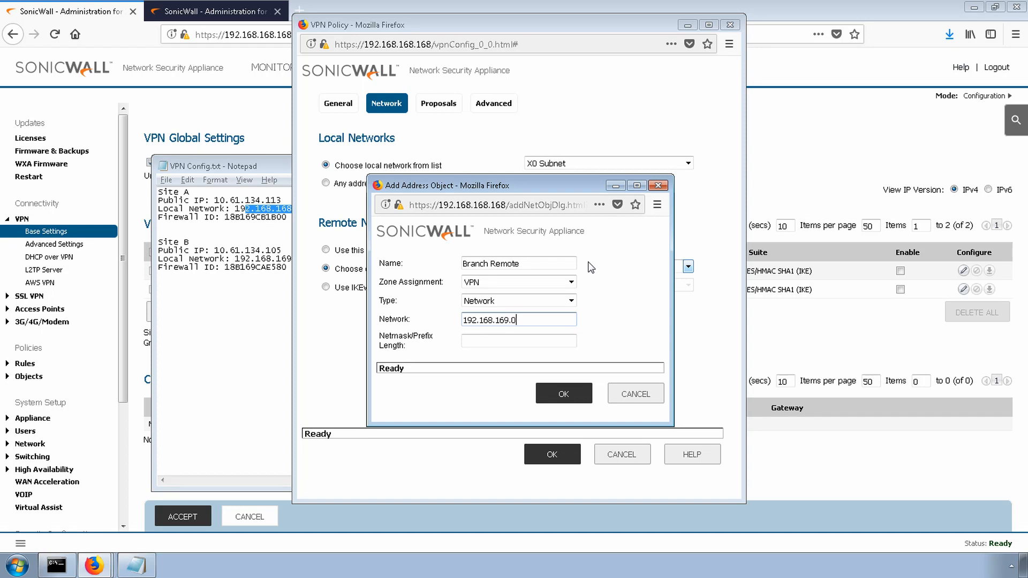
pyautogui.write('255.255.256')
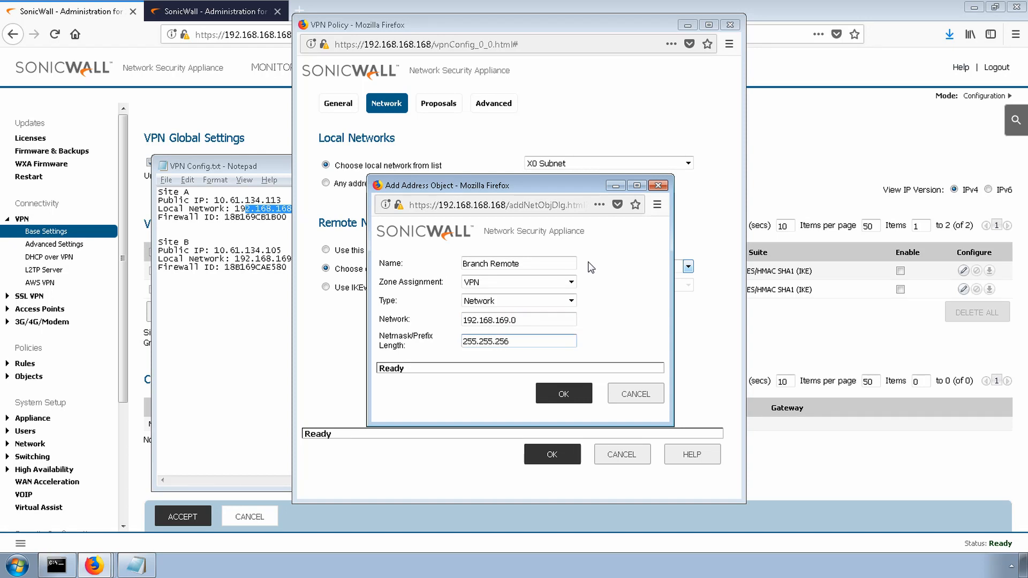
pyautogui.write('255.255.255.0')
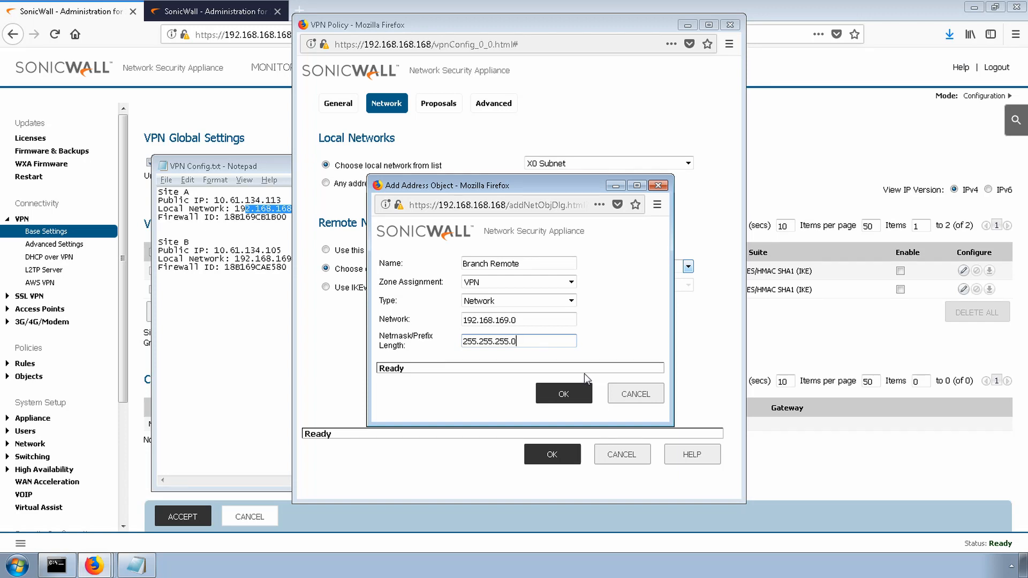
pyautogui.click(562, 393)
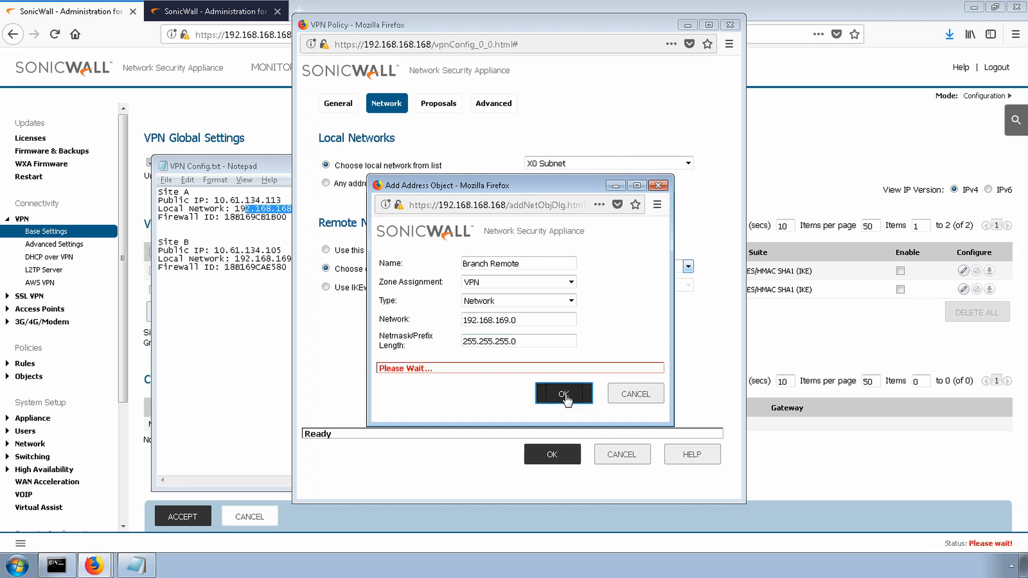
pyautogui.click(562, 393)
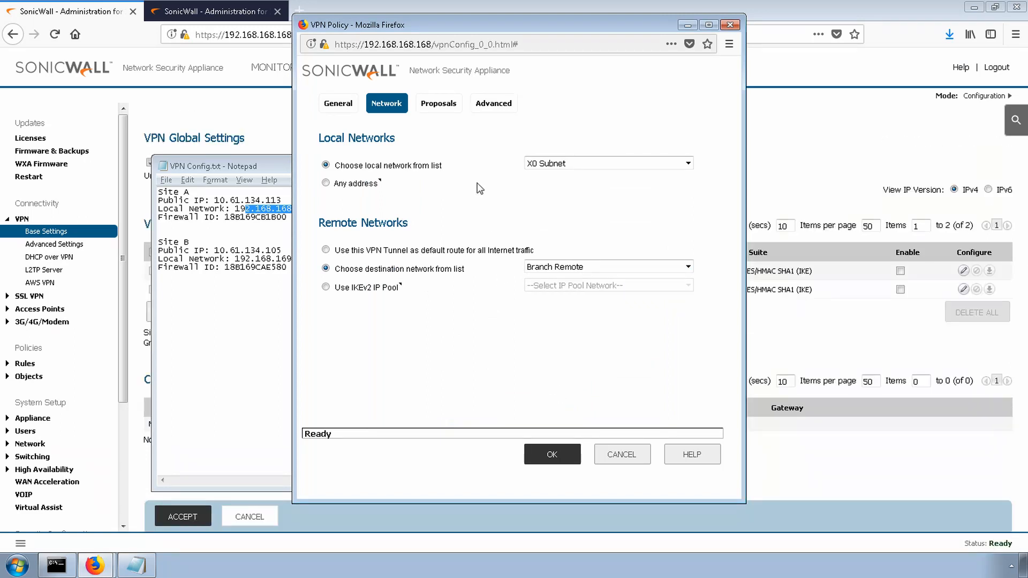
# Set the IKE phase 1 proposal to IKEv2, DH Group 5, AES-256 and SHA256.
pyautogui.click(438, 104)
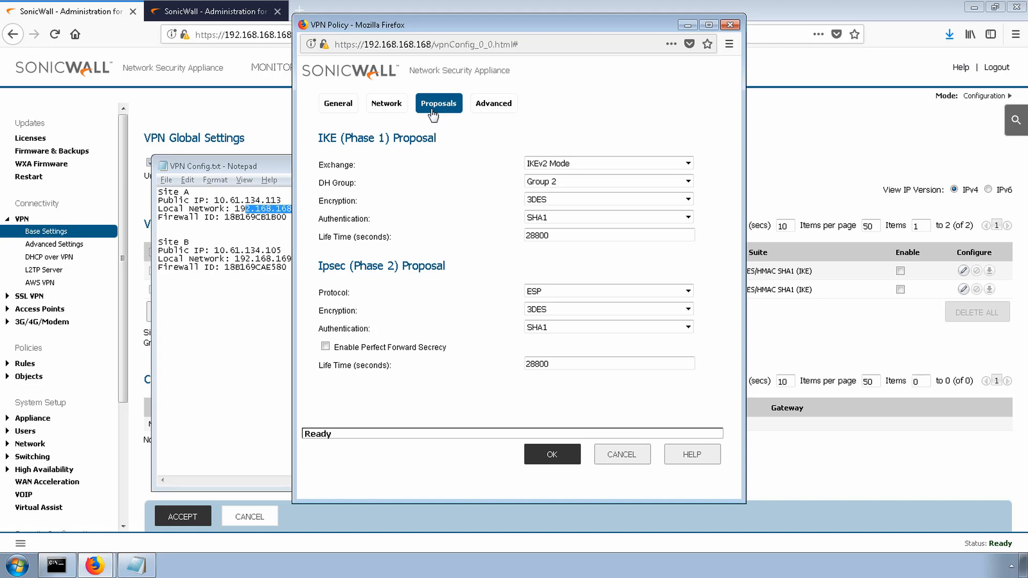
pyautogui.moveTo(431, 133)
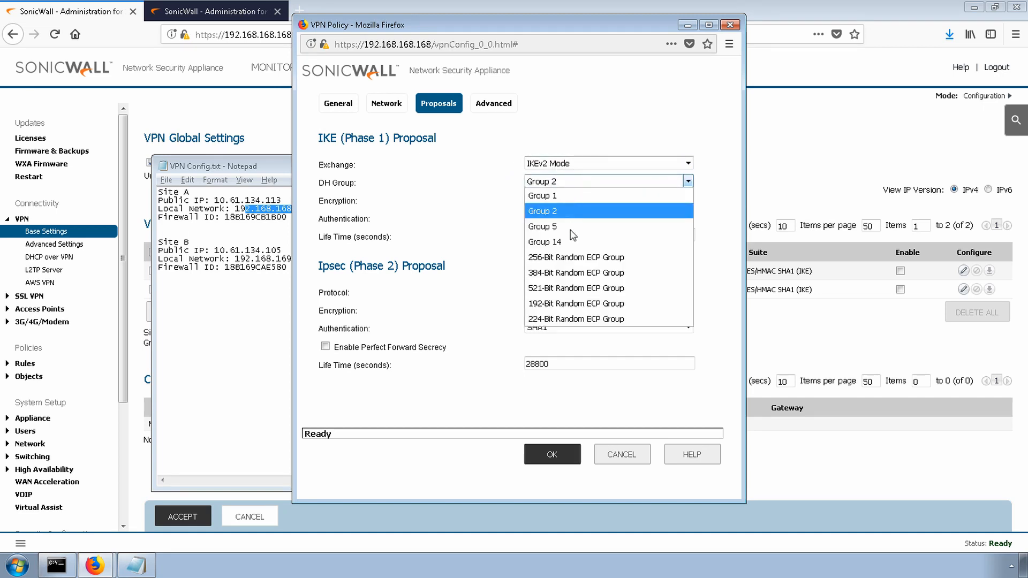
pyautogui.click(542, 226)
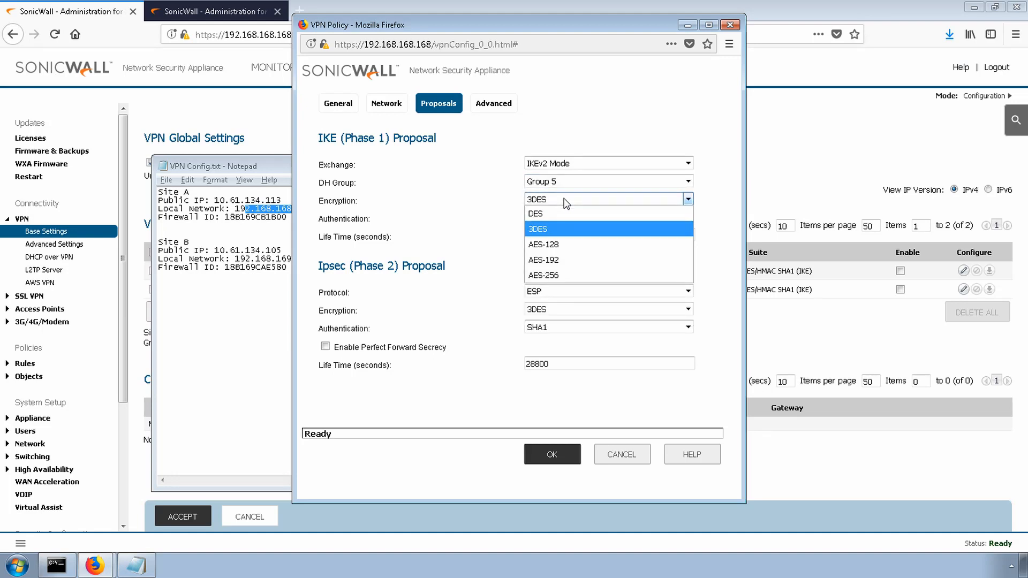
pyautogui.click(542, 275)
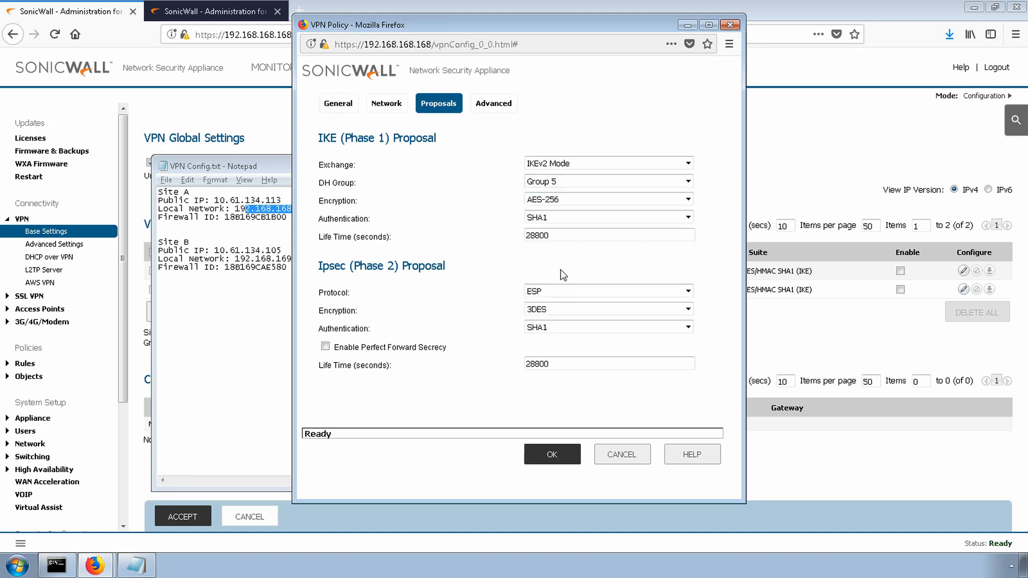
pyautogui.click(608, 217)
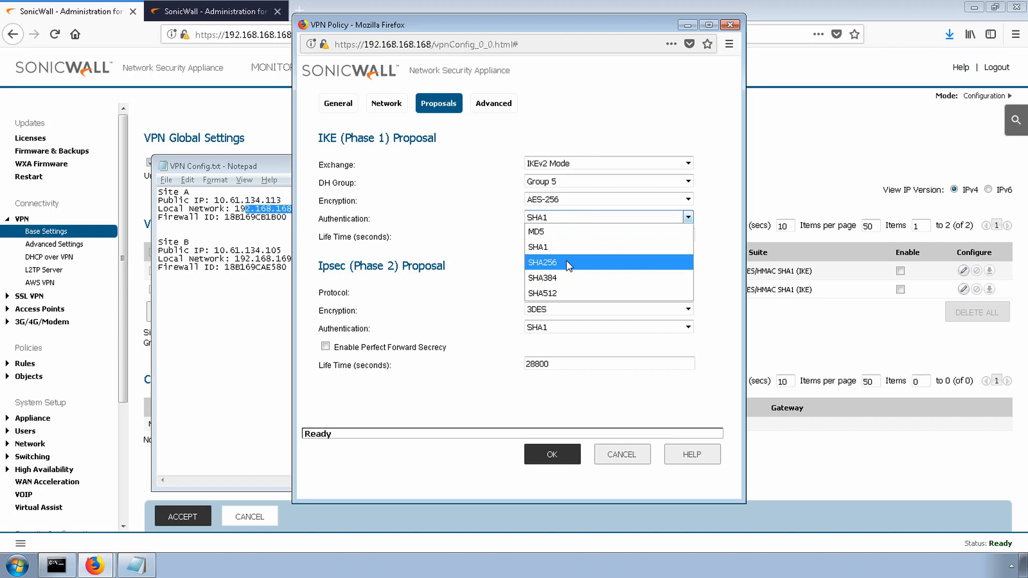
pyautogui.click(542, 262)
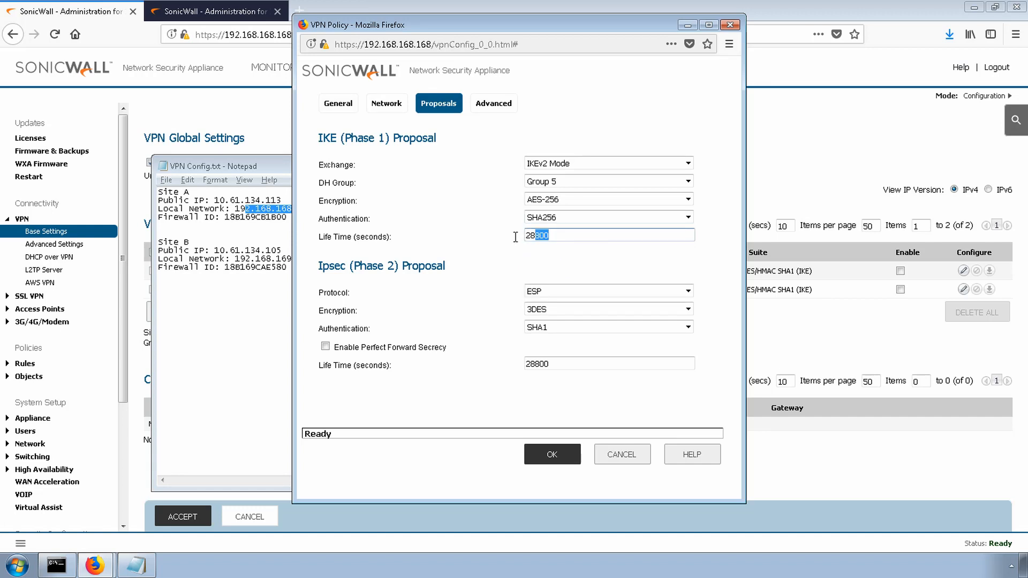
pyautogui.tripleClick(564, 235)
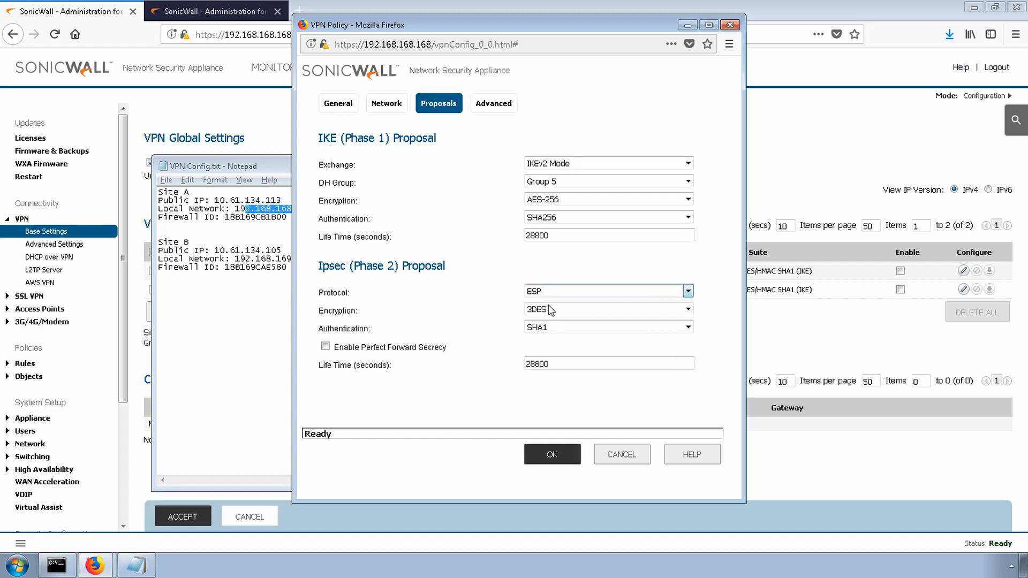
# Set phase 2 to ESP with AES-256 and SHA256 and enable Perfect Forward Secrecy.
pyautogui.click(687, 309)
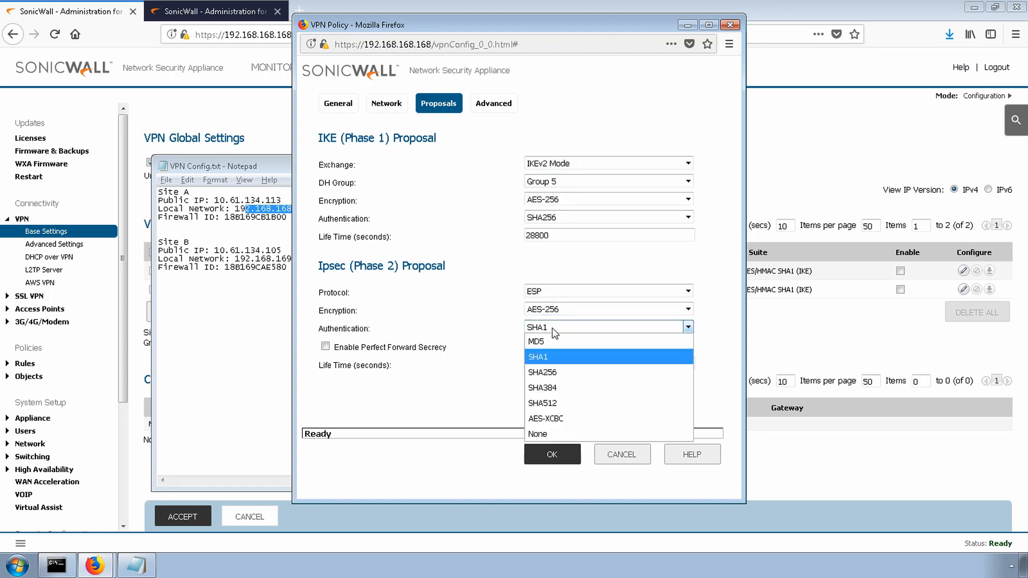
pyautogui.click(542, 373)
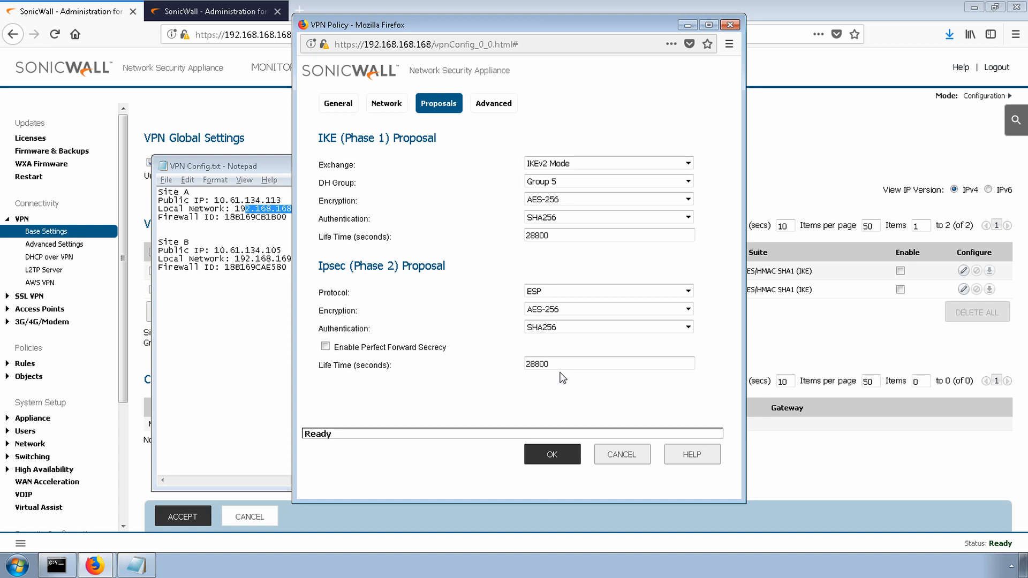
pyautogui.click(325, 347)
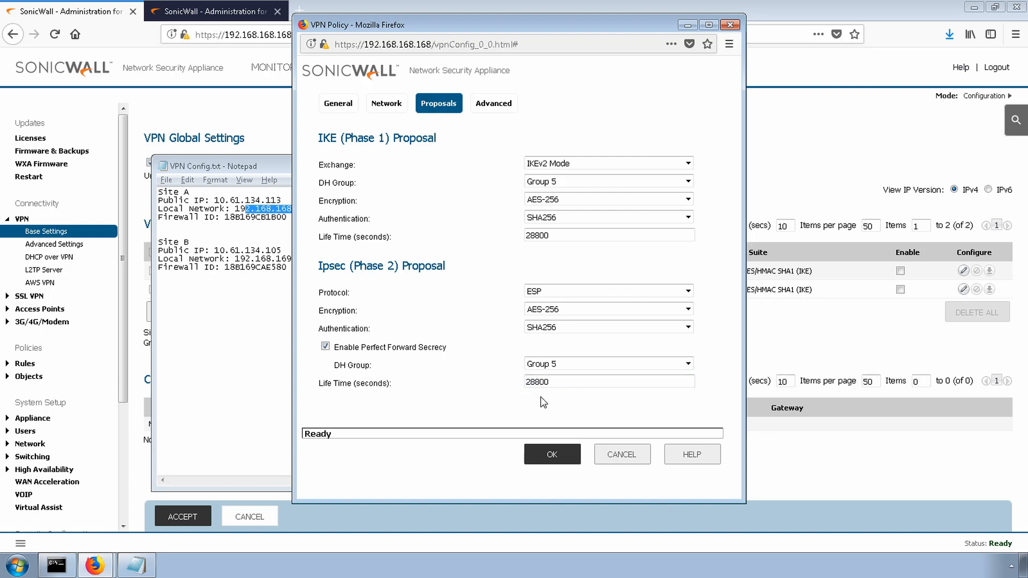
pyautogui.moveTo(493, 103)
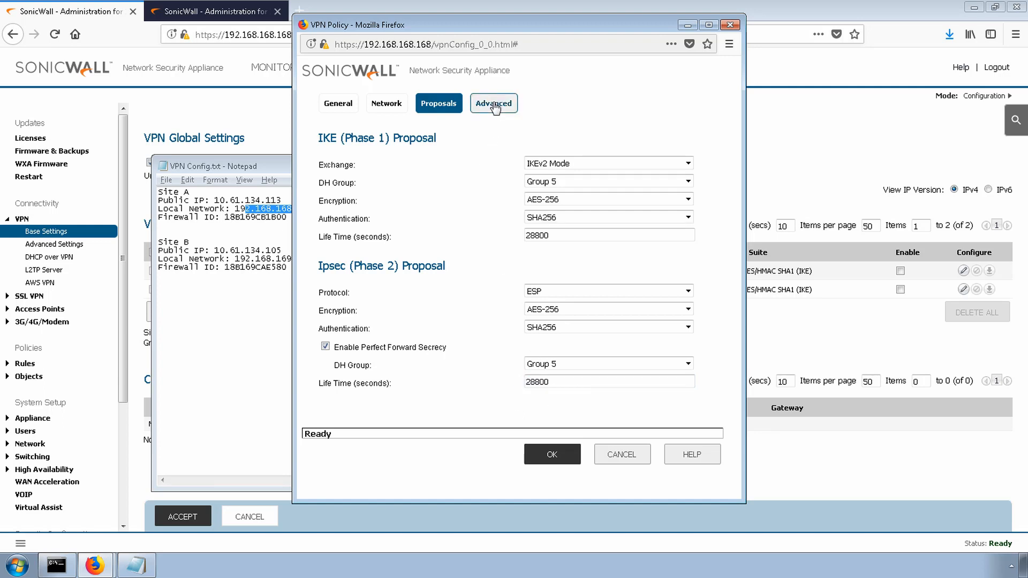
# Review the Advanced and IKEv2 settings, then save the VPN to Branch policy.
pyautogui.click(493, 103)
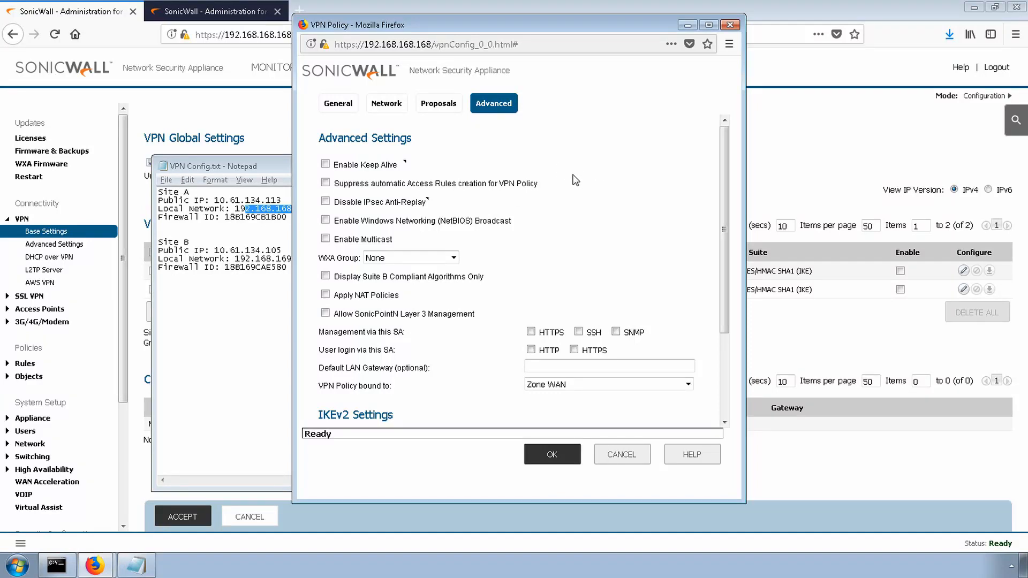
pyautogui.moveTo(601, 236)
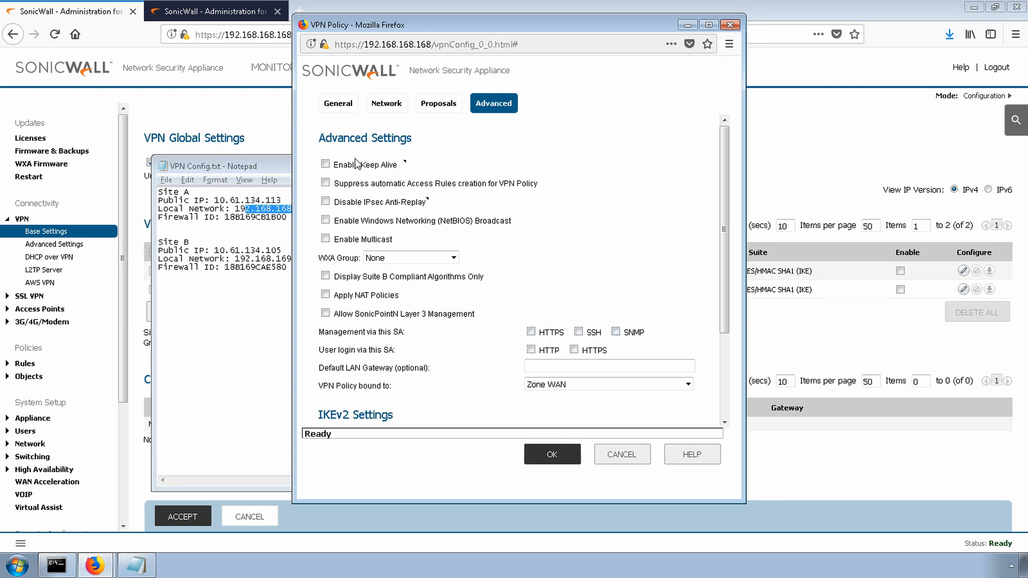
pyautogui.moveTo(606, 217)
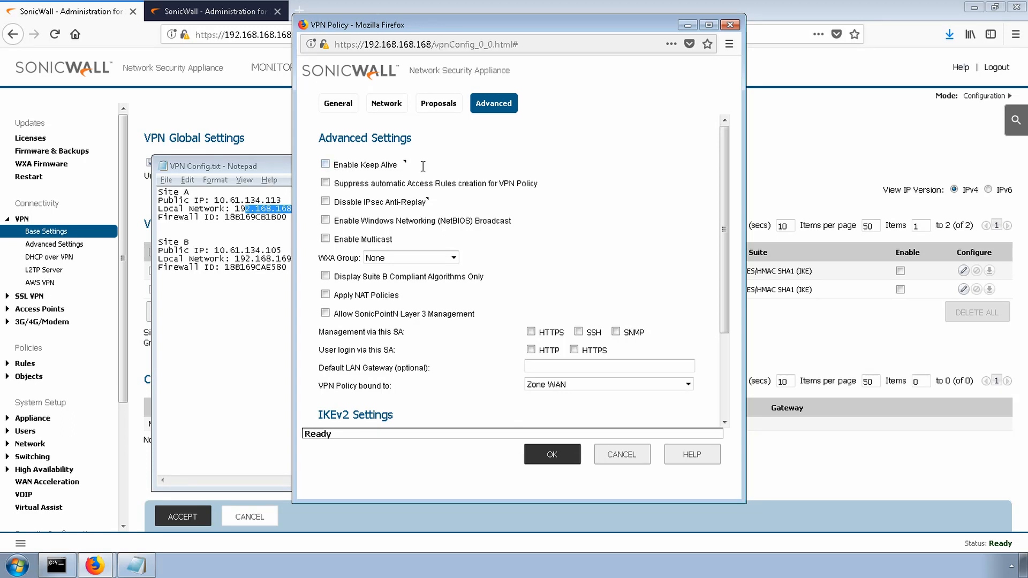
pyautogui.moveTo(620, 178)
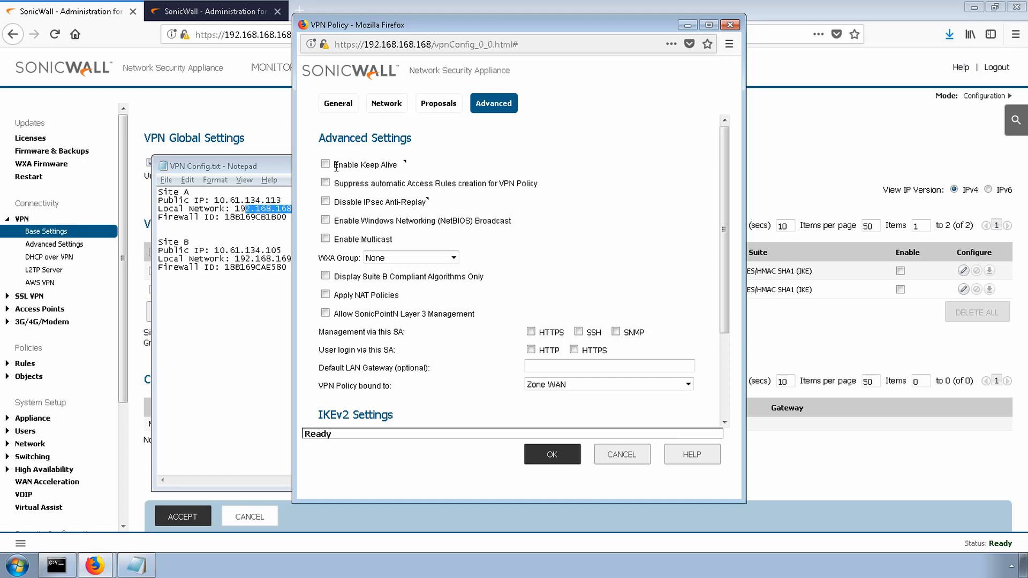
pyautogui.moveTo(384, 165)
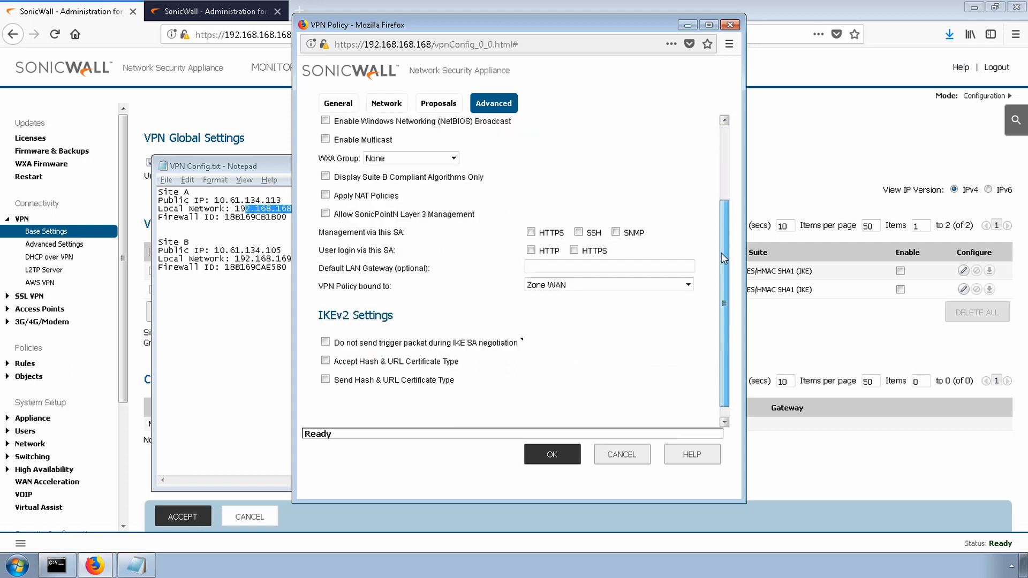
pyautogui.scroll(-3)
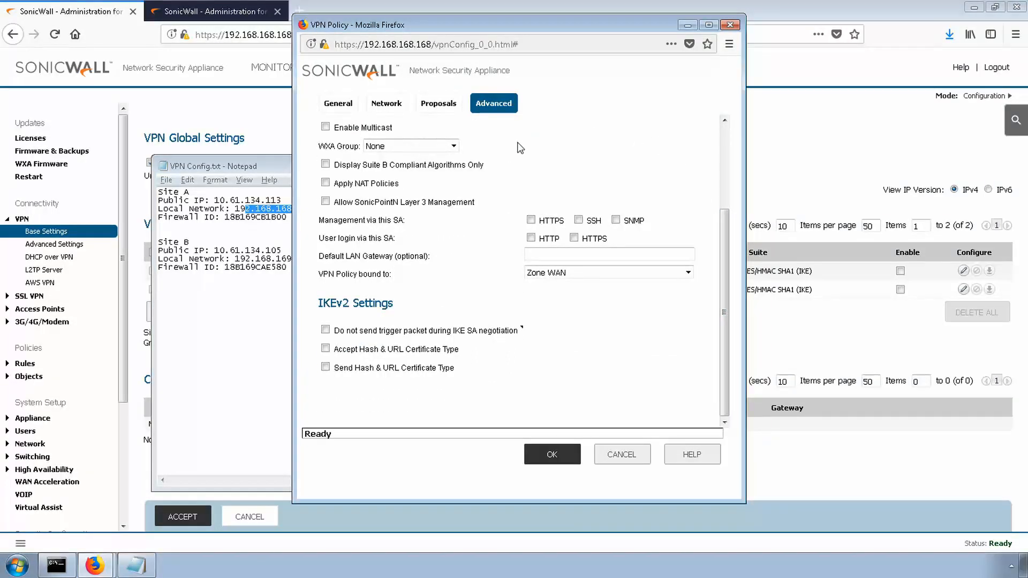
pyautogui.click(552, 454)
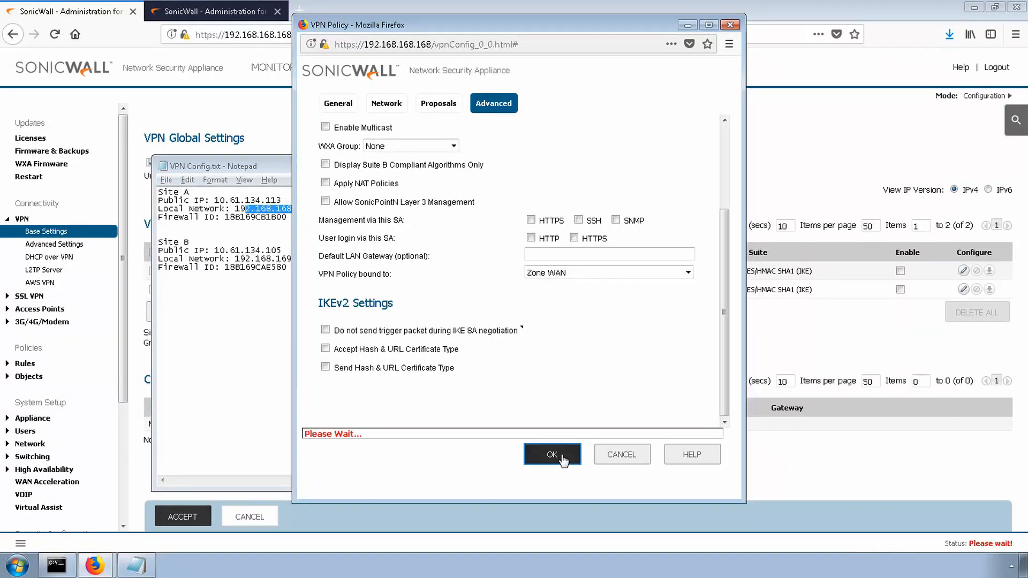
pyautogui.click(551, 454)
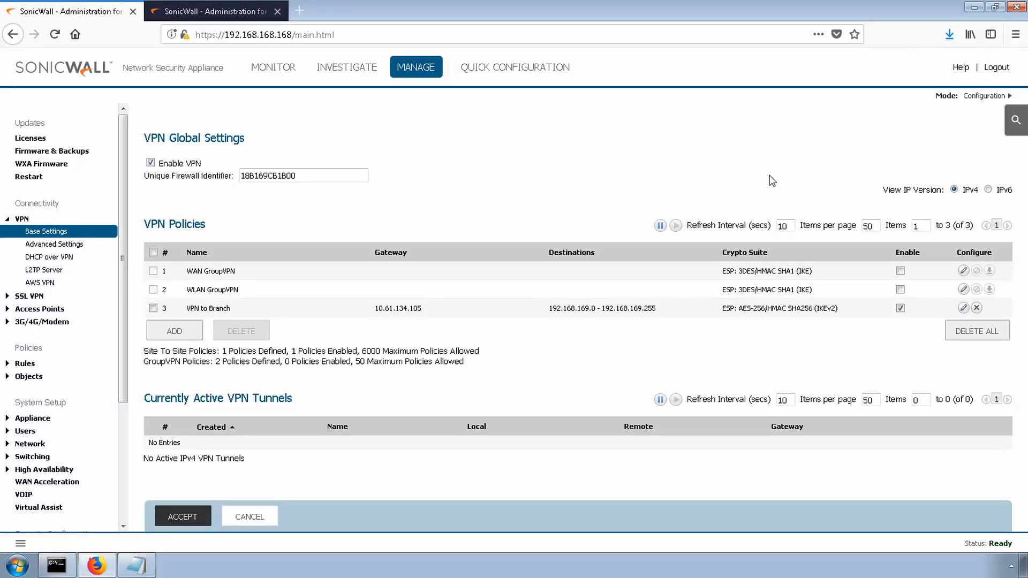
# On site B add policy VPN To Hub to gateway 10.61.134.113 with firewall-identifier IKE IDs.
pyautogui.click(216, 11)
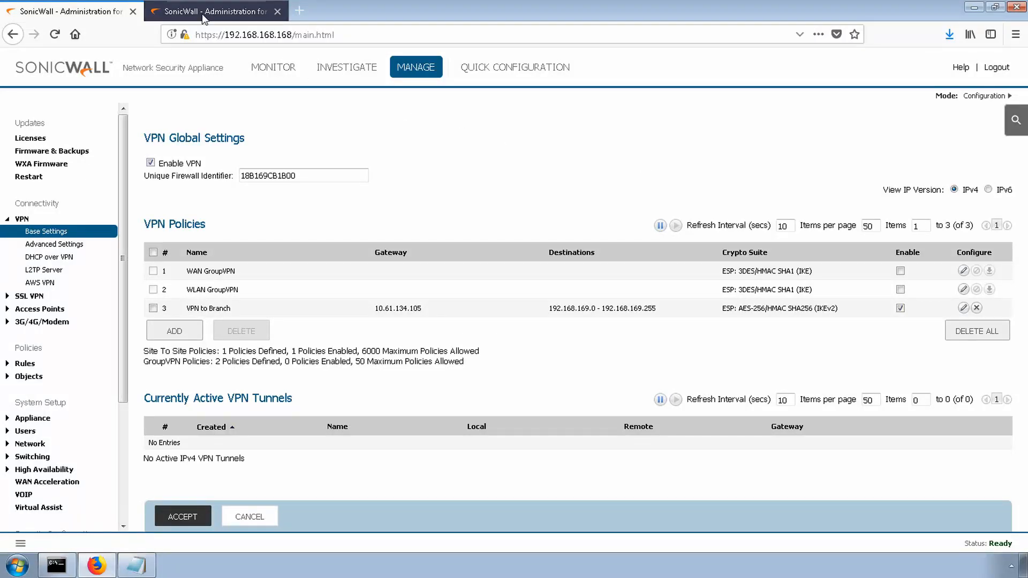
pyautogui.click(174, 330)
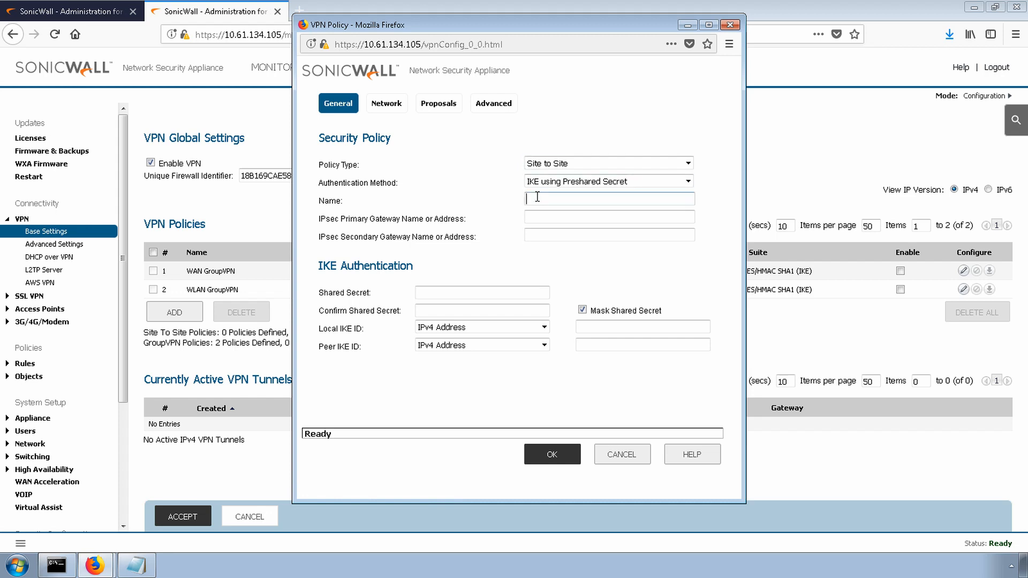
pyautogui.write('VPN To Hub')
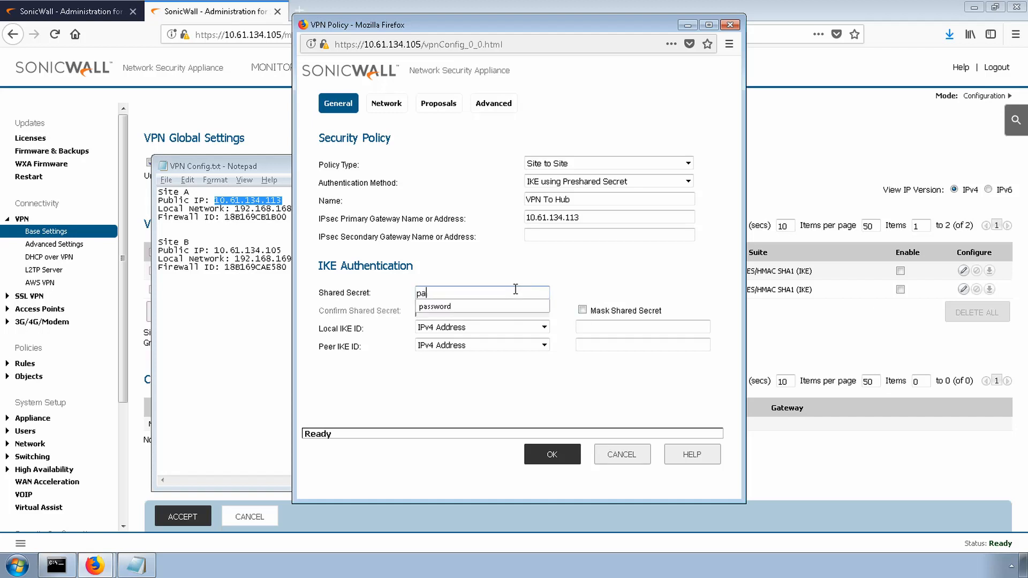
pyautogui.click(543, 345)
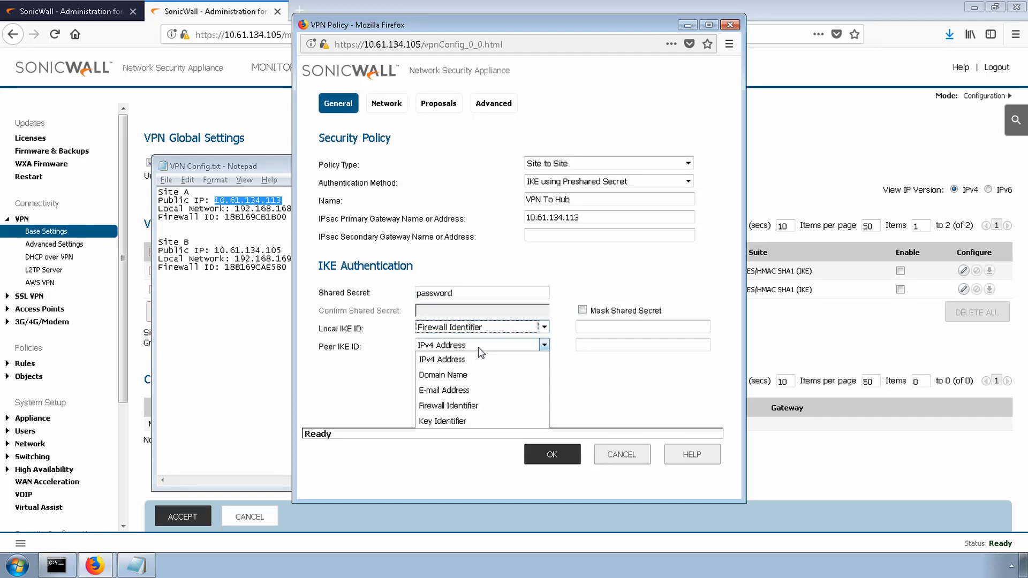
pyautogui.click(449, 405)
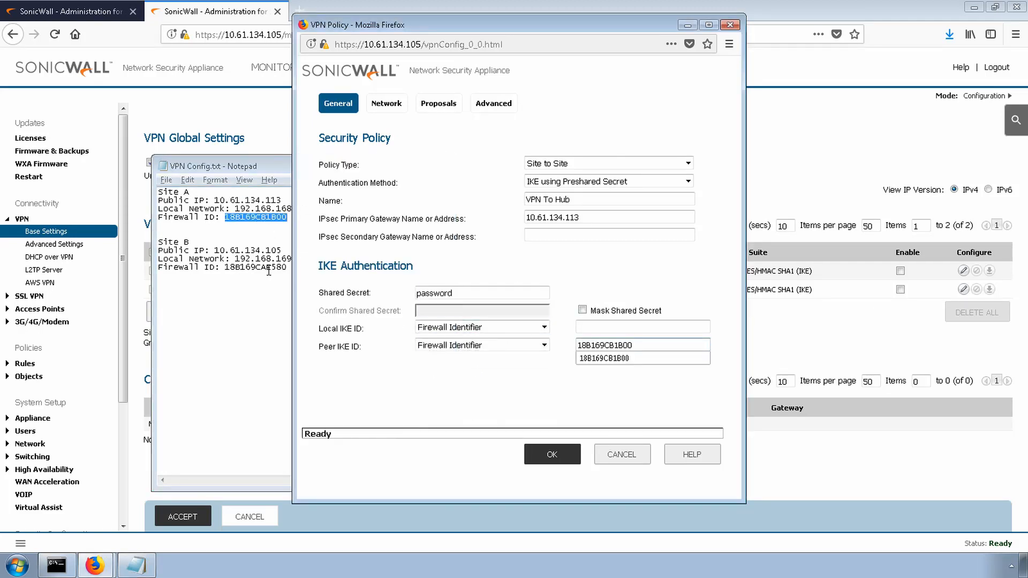
pyautogui.click(387, 103)
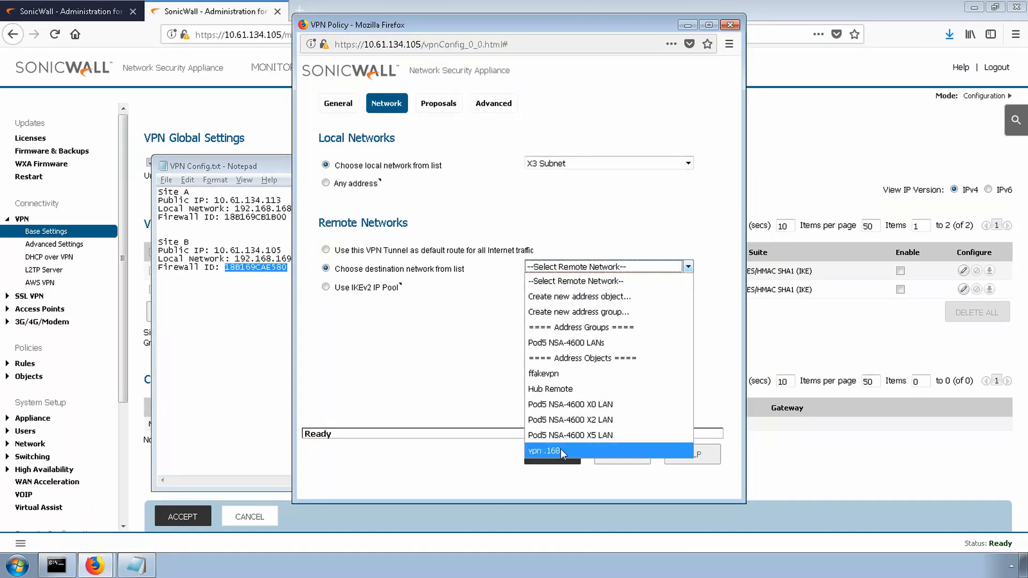
# Set site A's network as remote, match IKEv2 Group 5 proposals, enable Keep Alive and save.
pyautogui.click(438, 103)
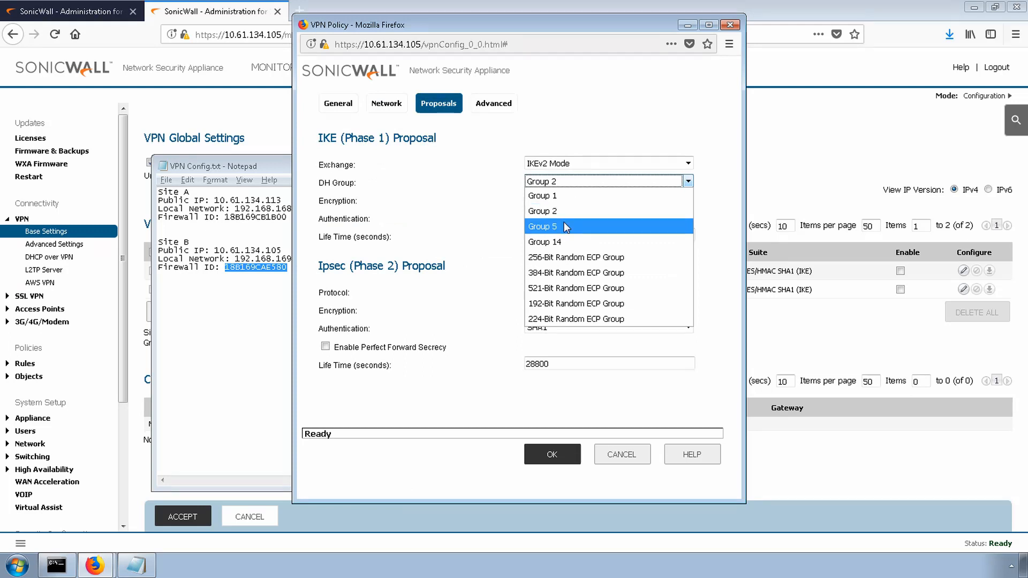
pyautogui.click(542, 226)
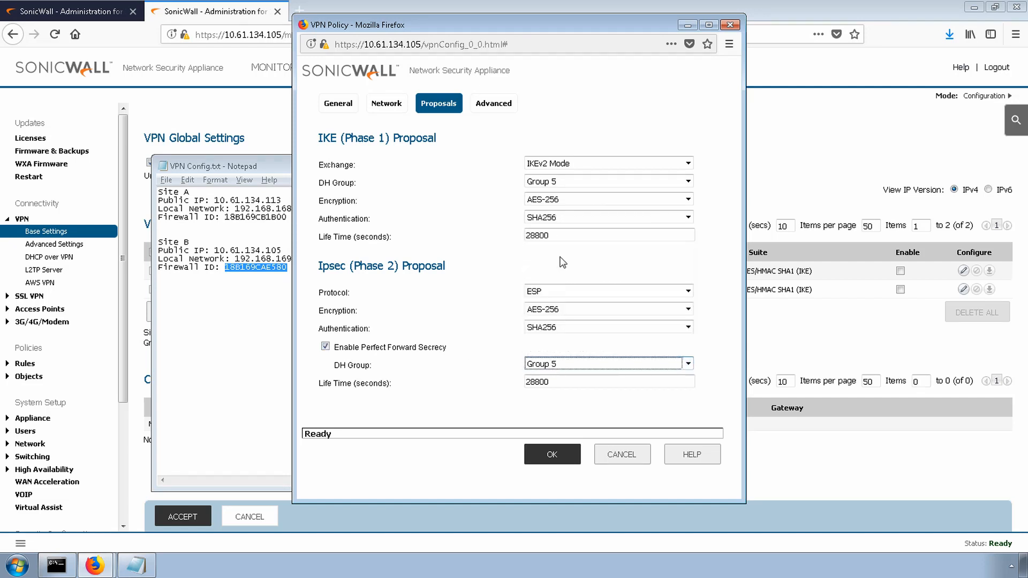
pyautogui.click(492, 102)
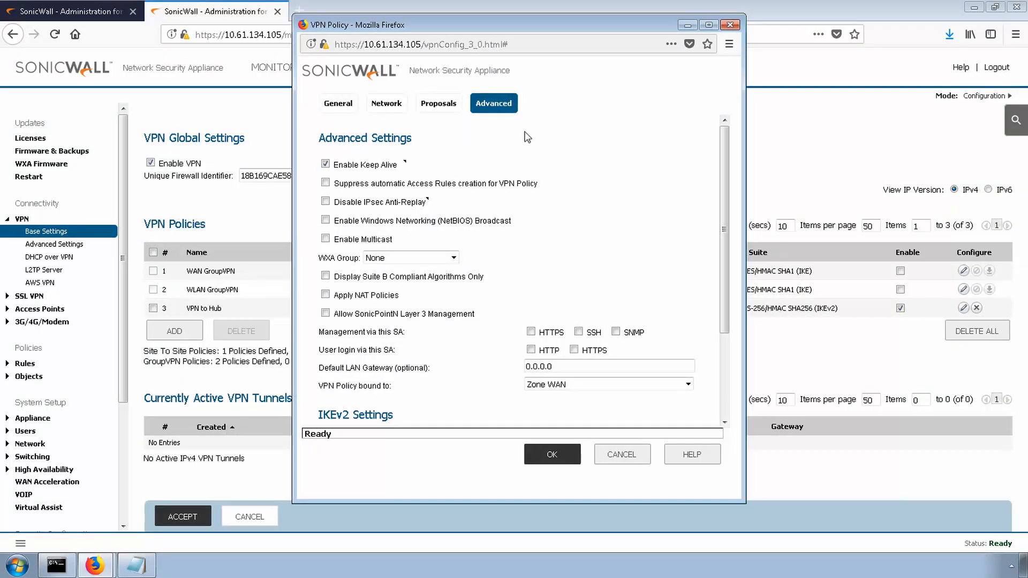
pyautogui.moveTo(553, 204)
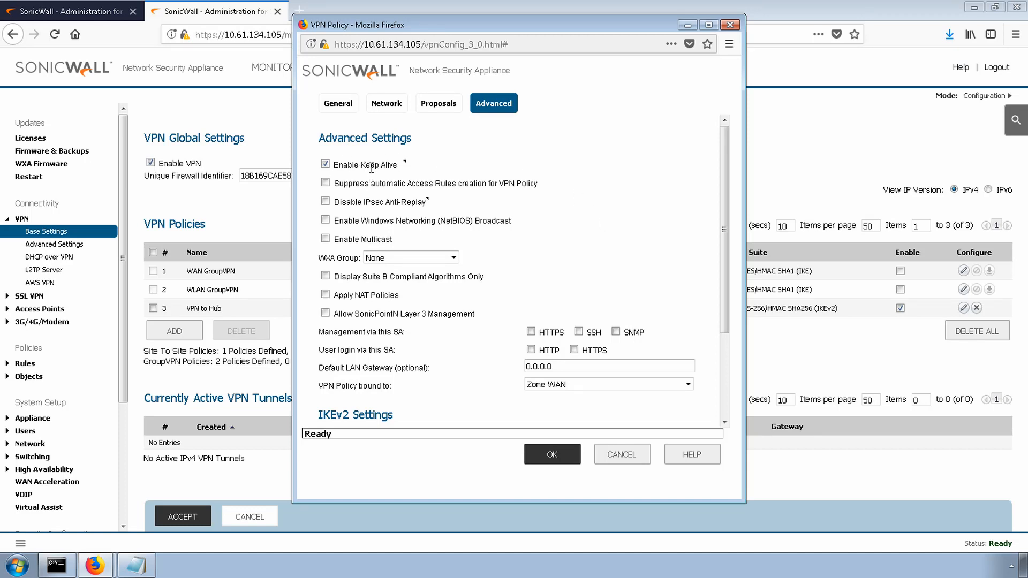
pyautogui.moveTo(553, 454)
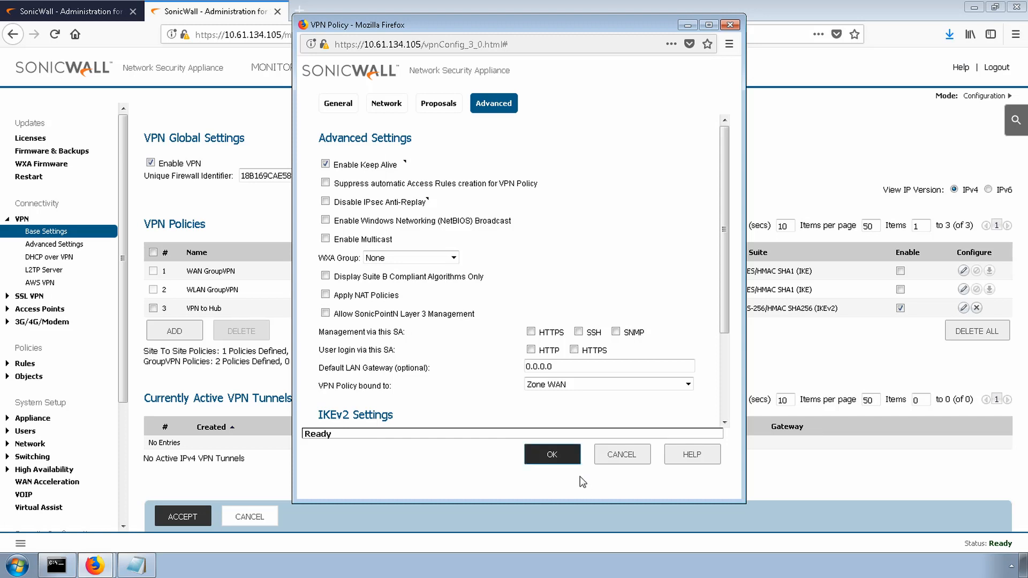
pyautogui.click(553, 454)
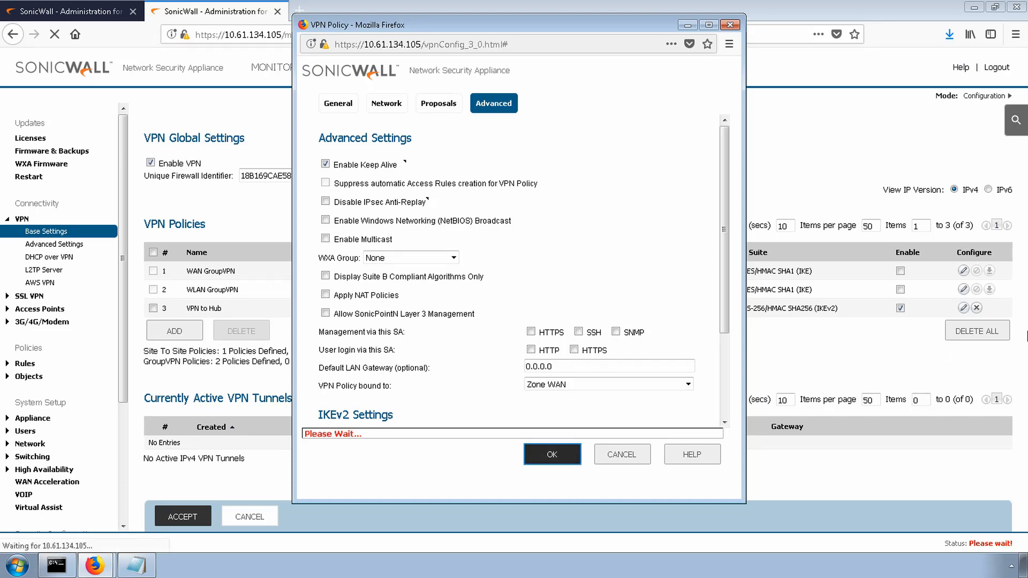
pyautogui.click(551, 454)
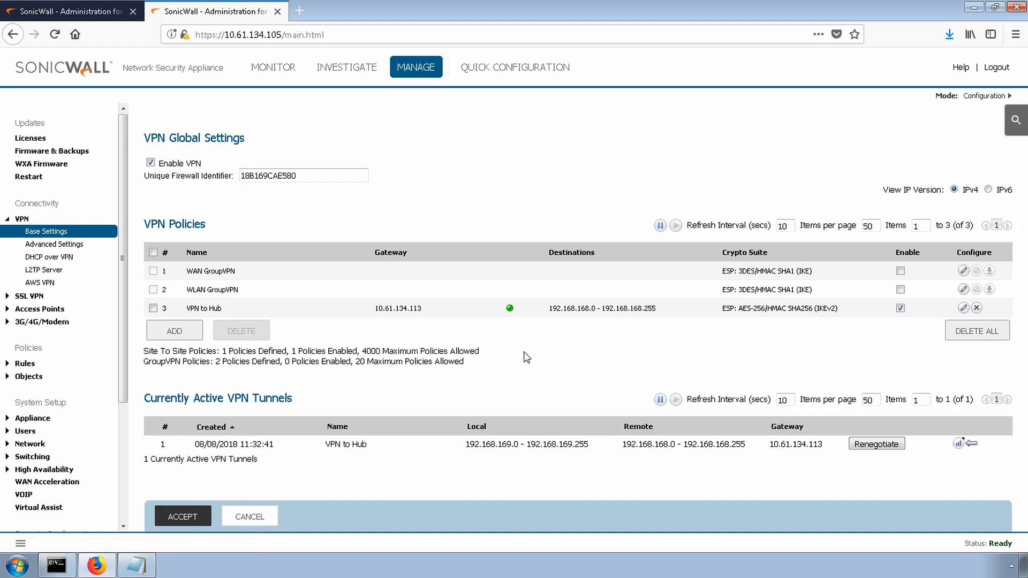
pyautogui.moveTo(317, 398)
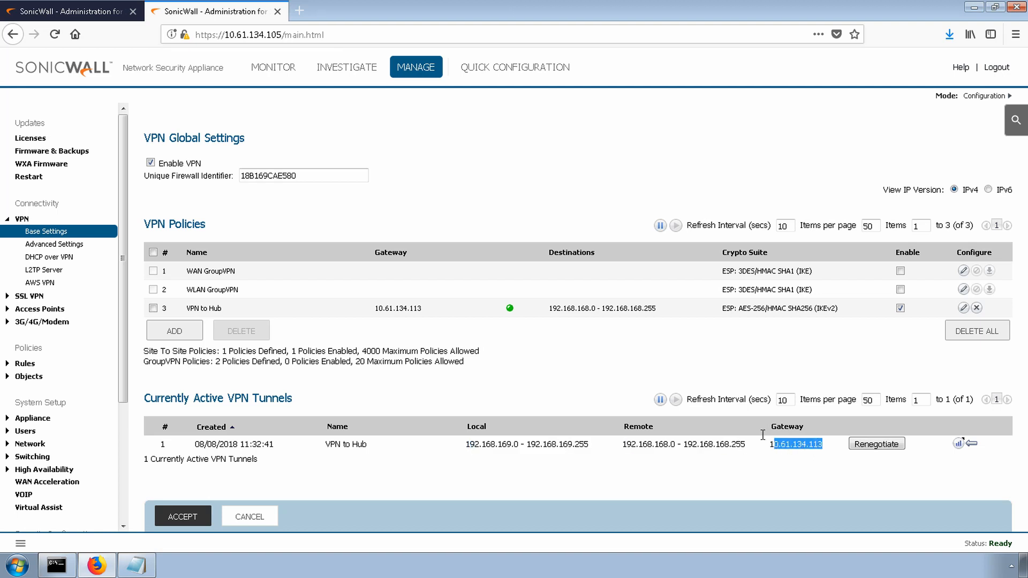
pyautogui.moveTo(290, 225)
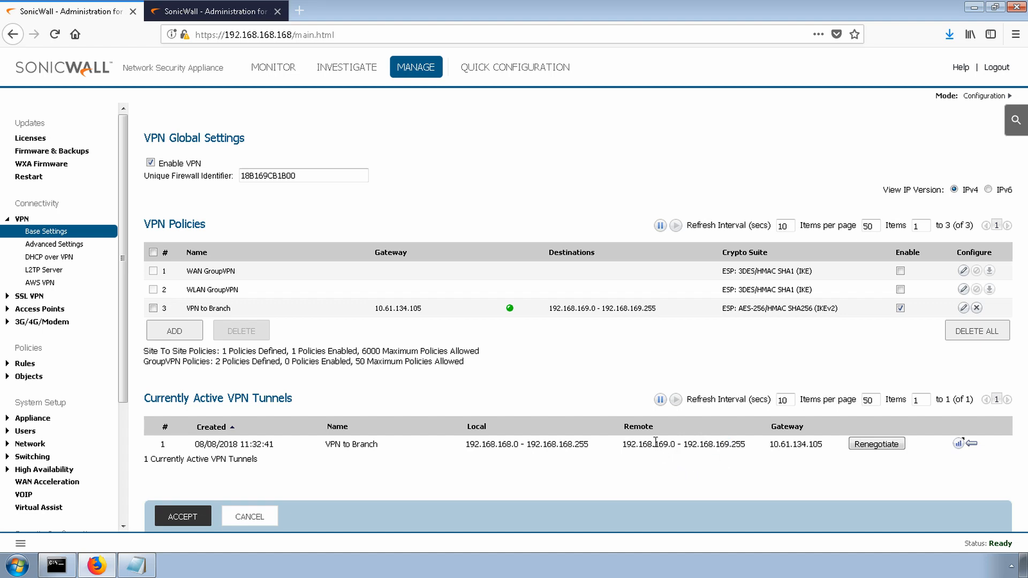
# Highlight the active VPN to Branch tunnel's gateway address ending in .105.
pyautogui.doubleClick(811, 444)
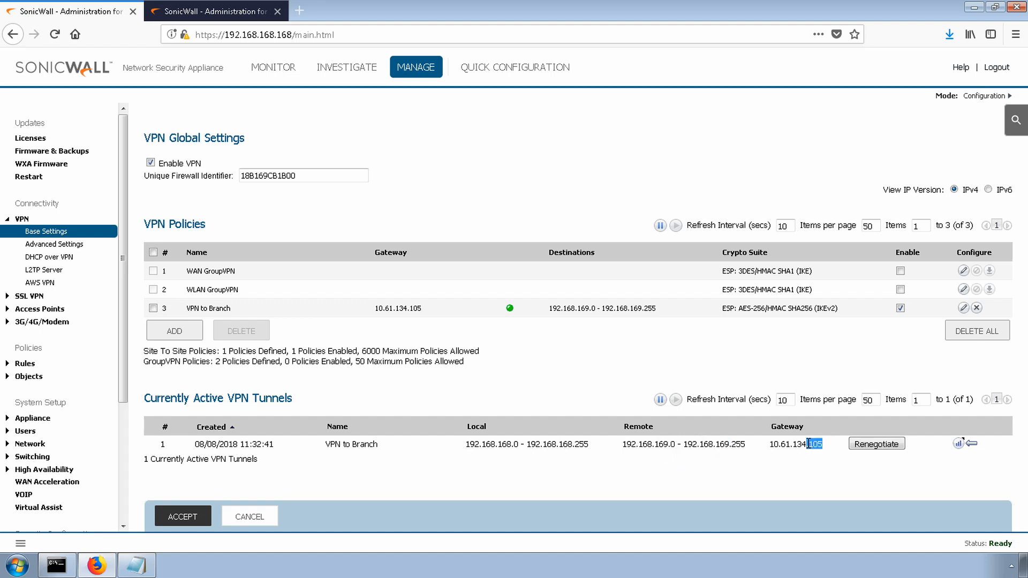
pyautogui.moveTo(803, 469)
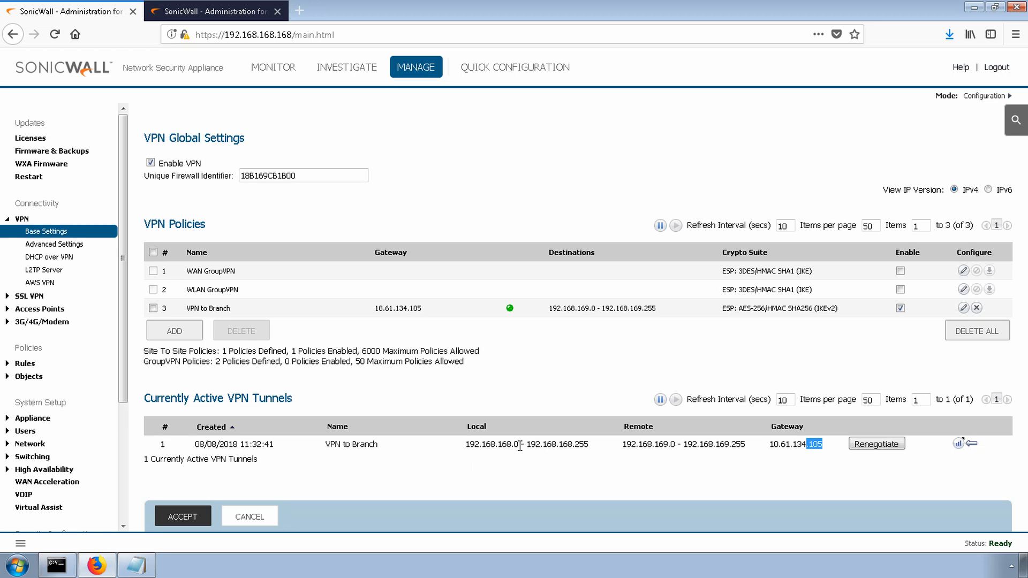
pyautogui.moveTo(695, 449)
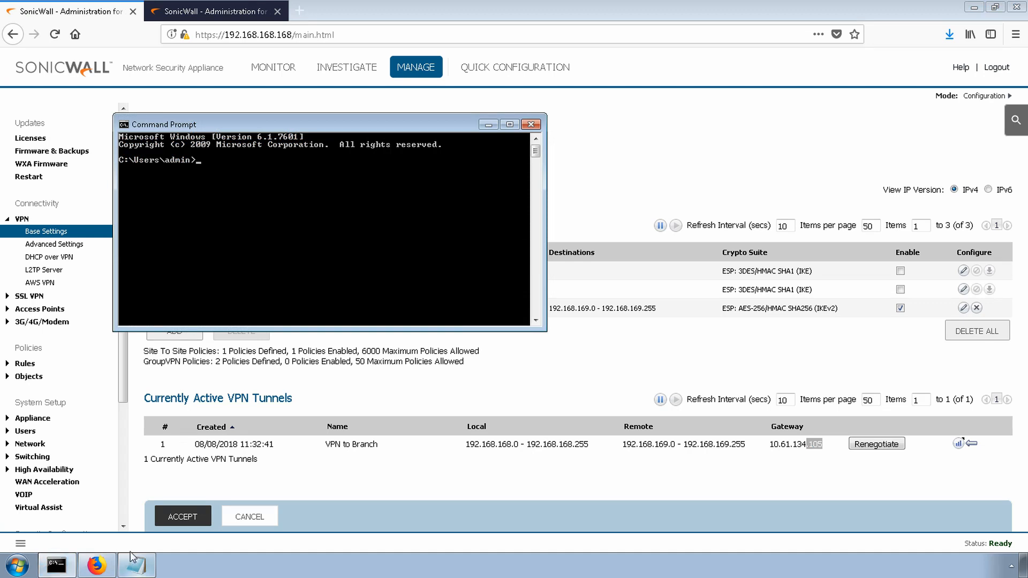
pyautogui.moveTo(334, 230)
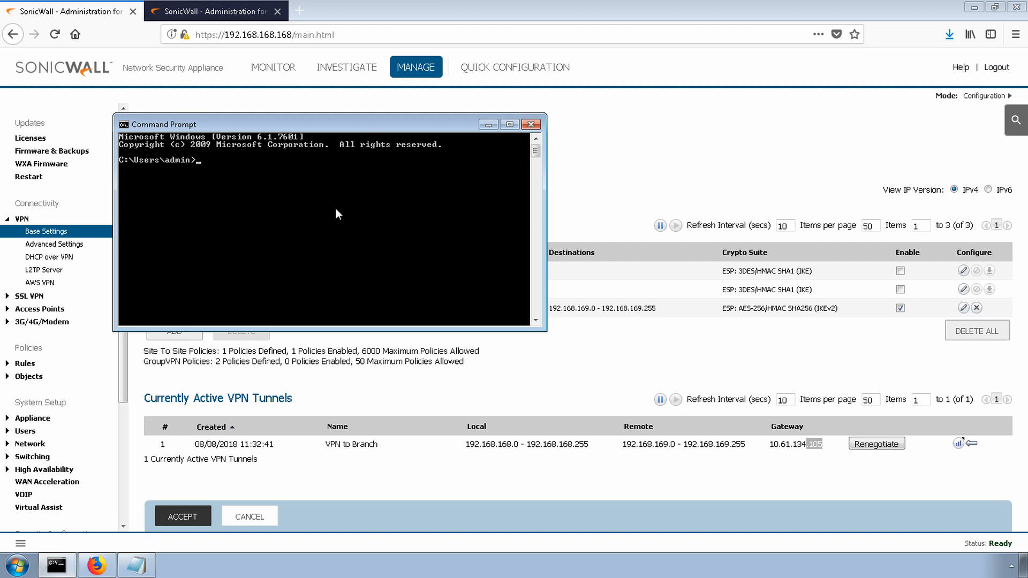
# Begin entering a ping command toward the remote site's 192.1… address.
pyautogui.write('ping 192.1')
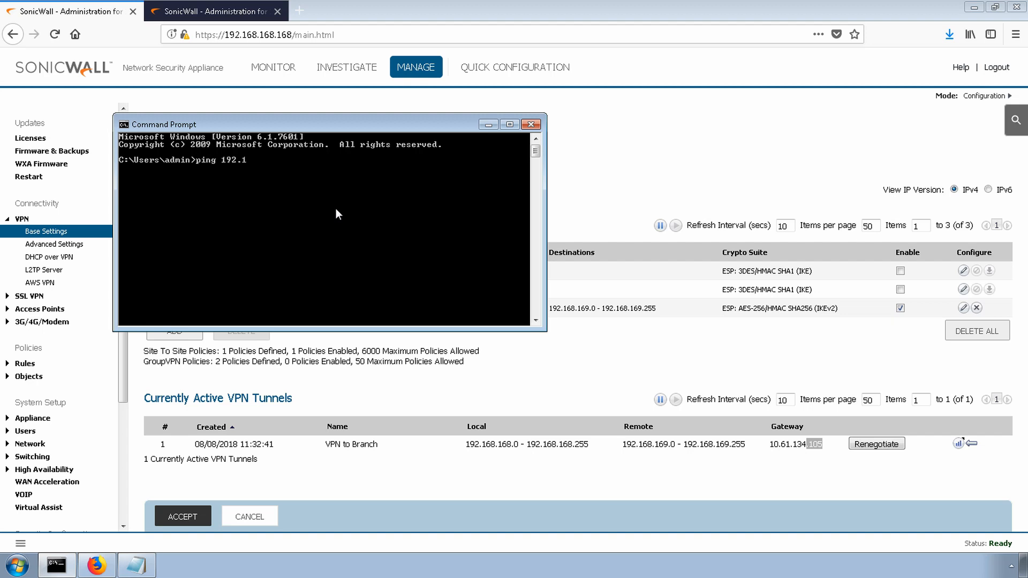